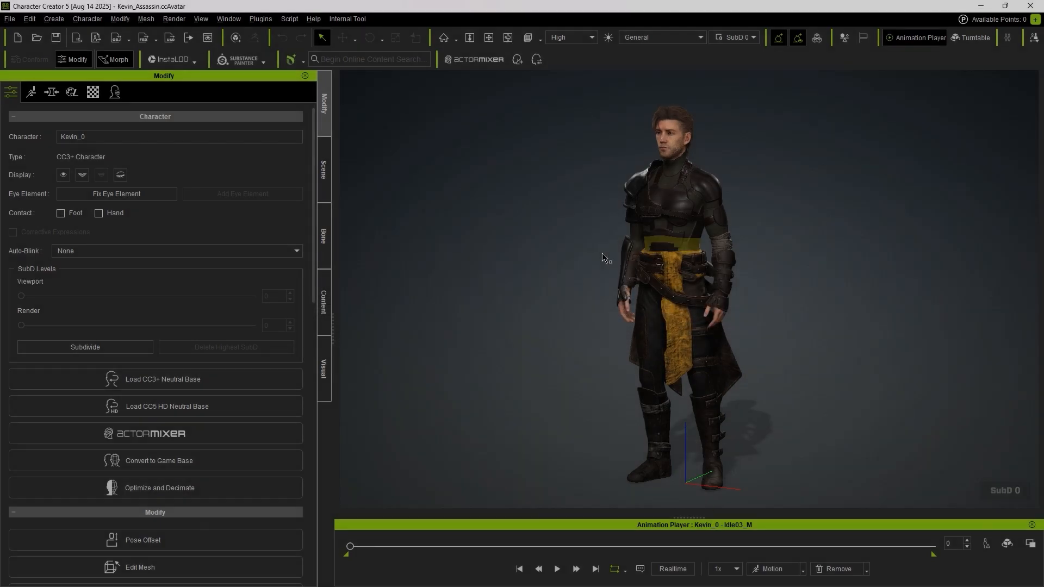
- Start an FBX export of the clothed character using the Unreal (UE5 Skeleton) preset
click(9, 19)
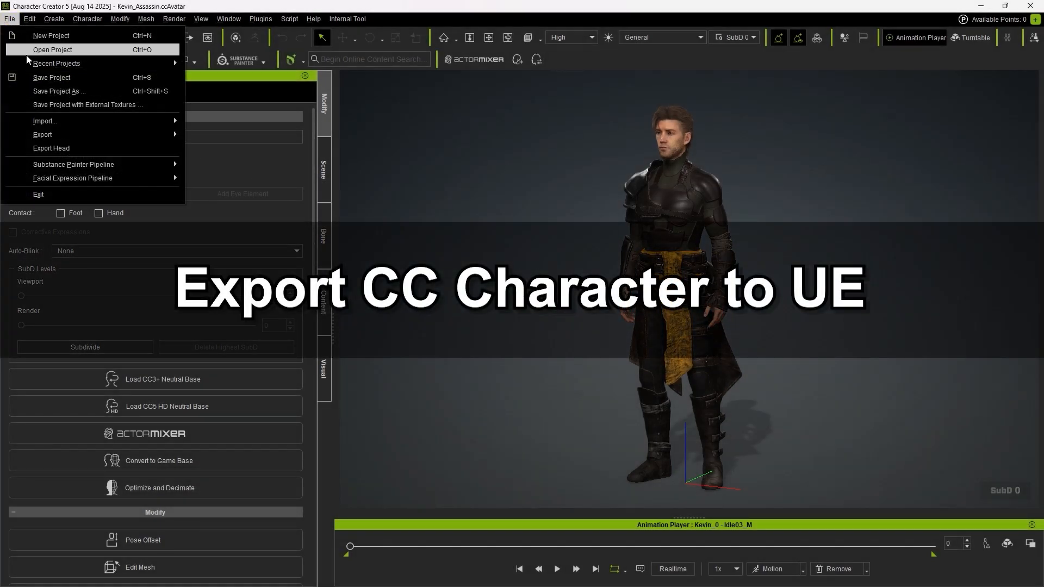
mouse_move(219, 189)
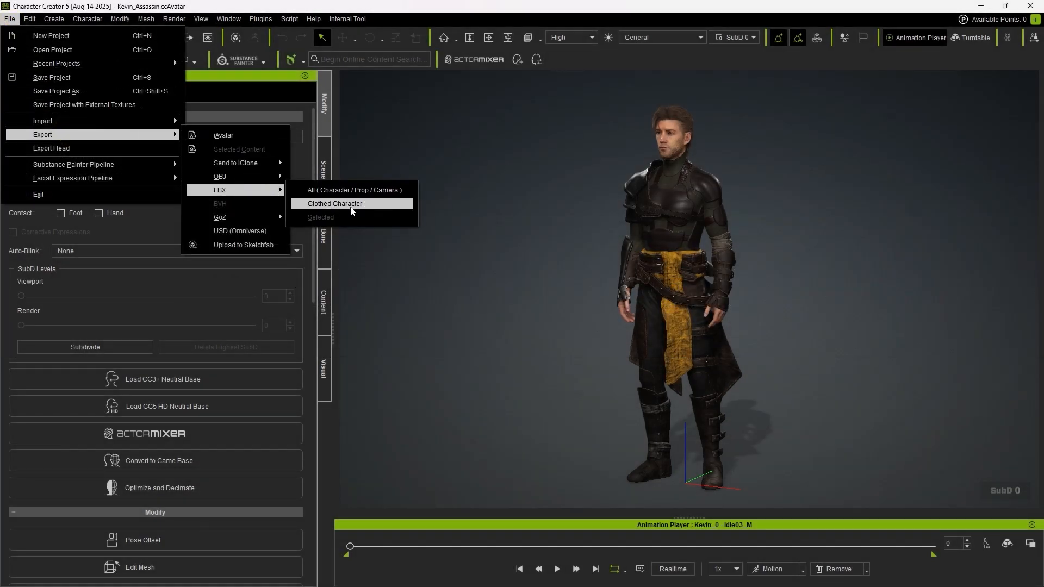
click(335, 203)
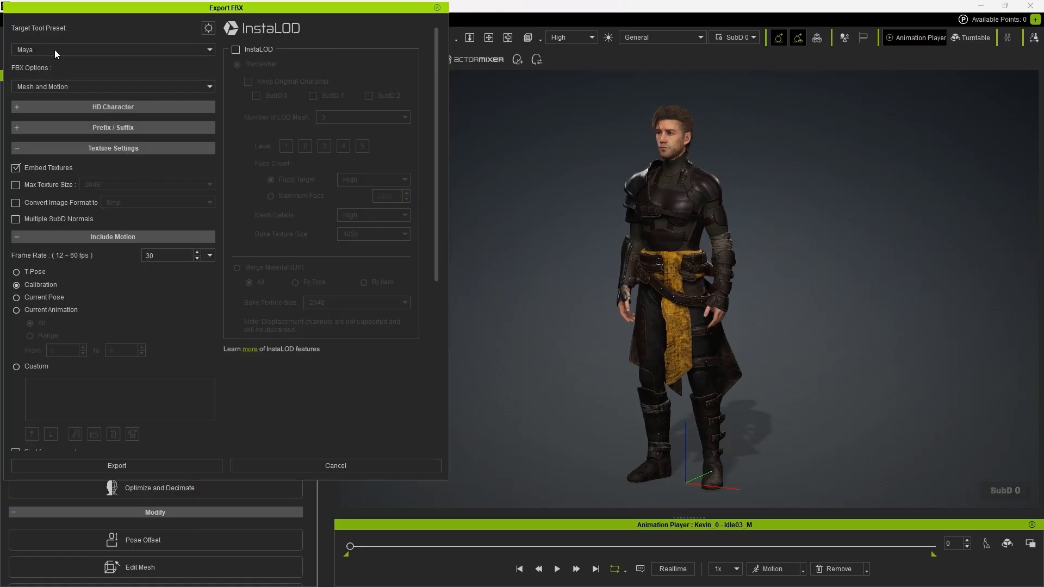
click(114, 49)
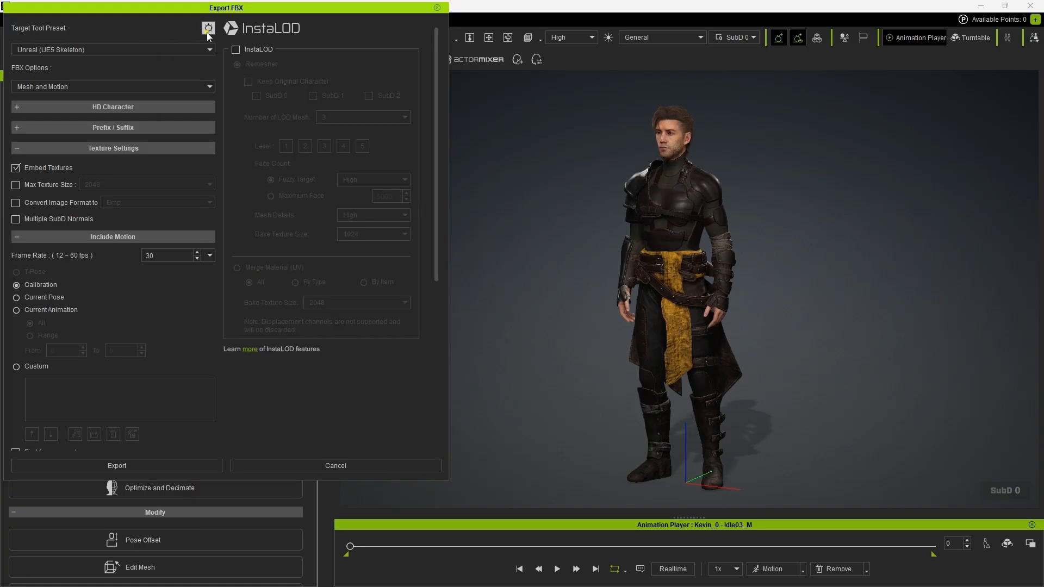
- Expand the full export settings and set the reference pose to A-Pose for UEFN
click(208, 27)
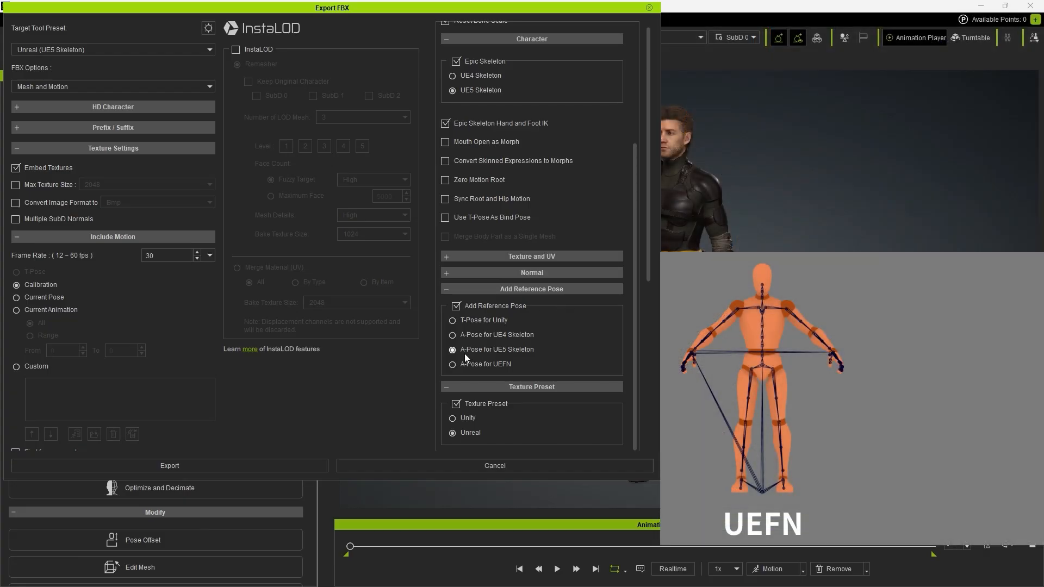
click(452, 364)
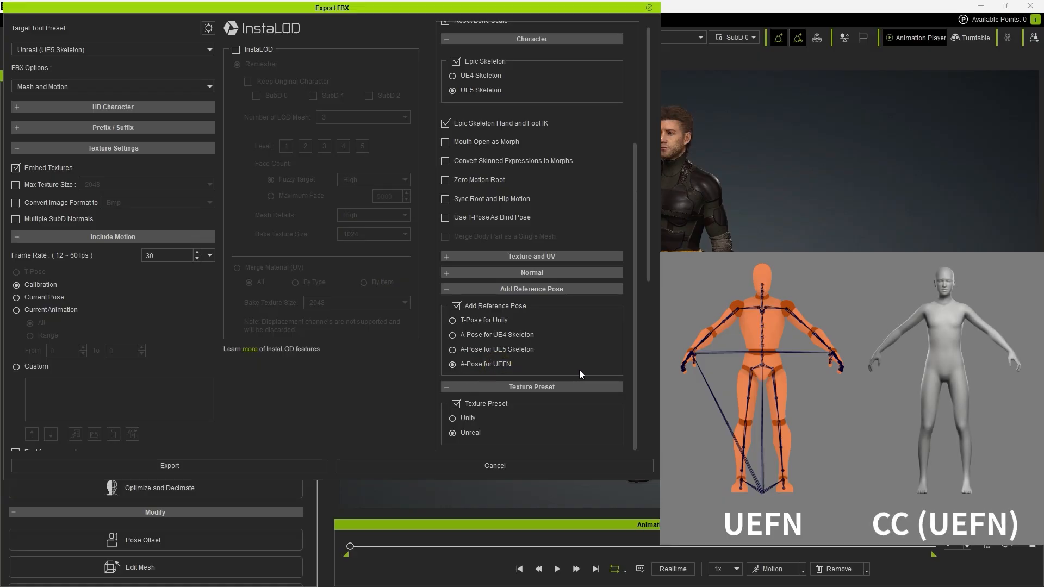
mouse_move(628, 255)
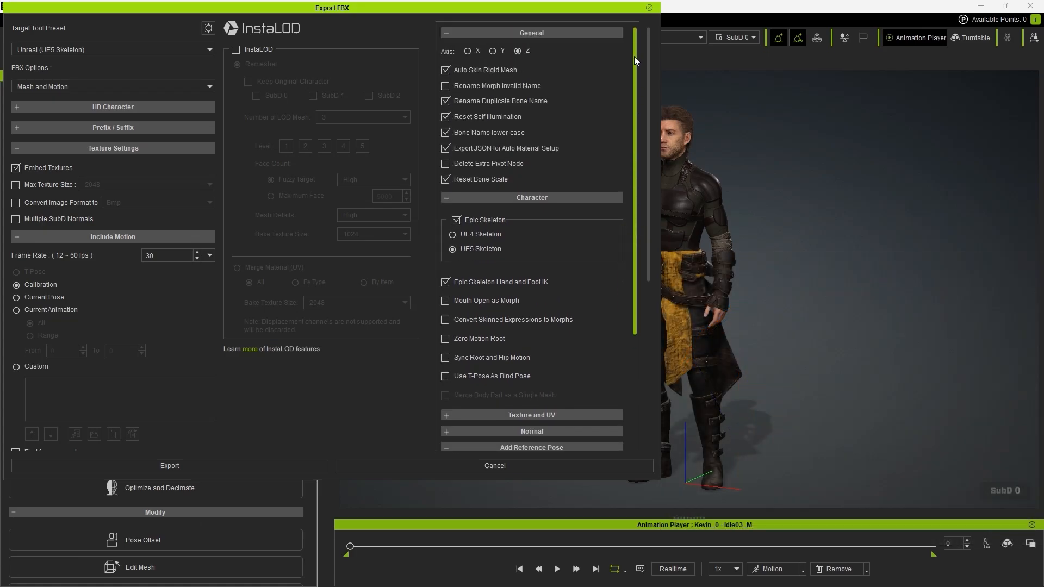
mouse_move(146, 223)
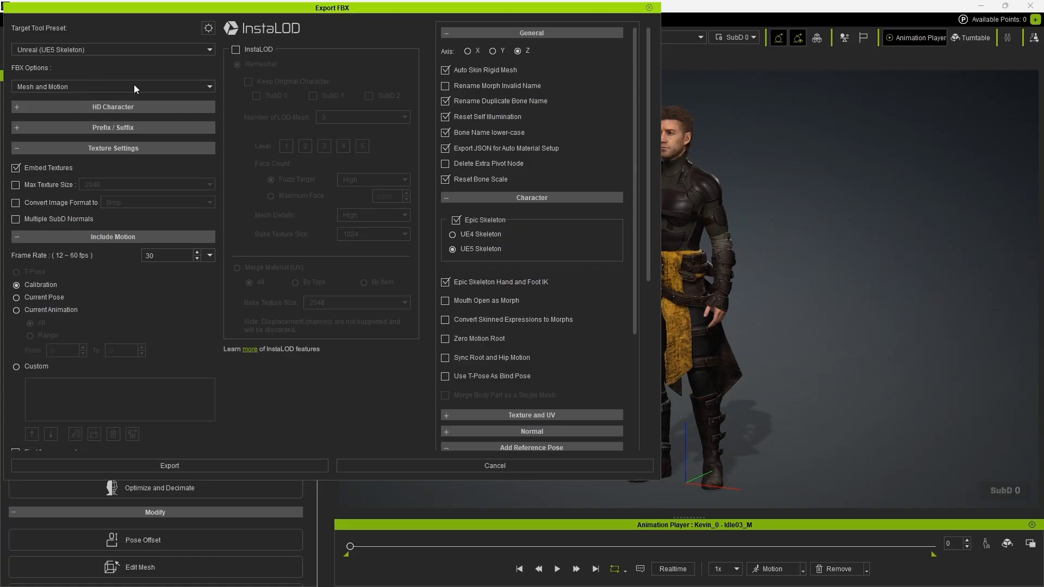
- Export a mesh-only FBX with hidden faces deleted, saved as 'Assassin'
click(112, 86)
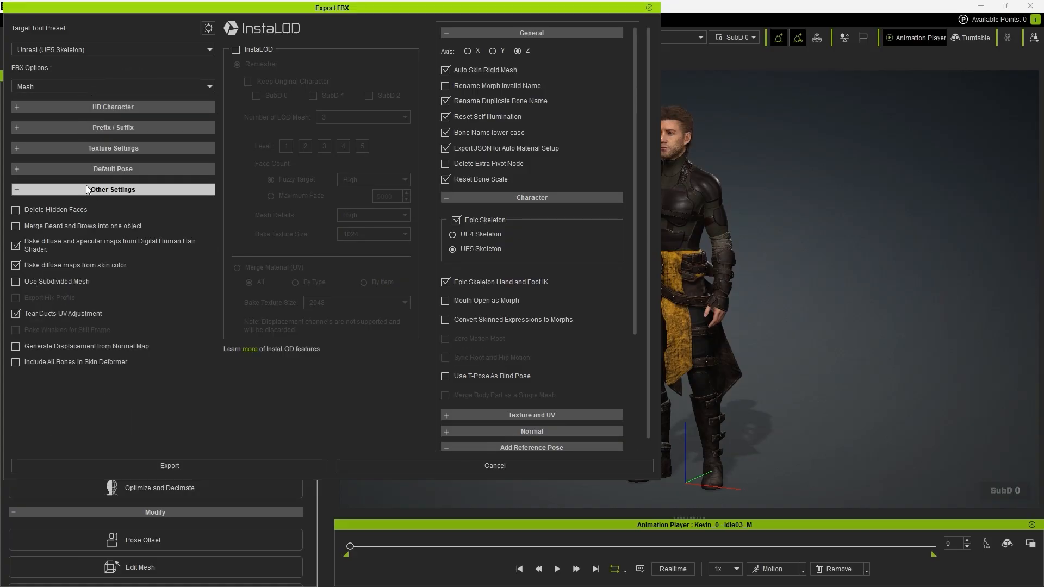
click(15, 210)
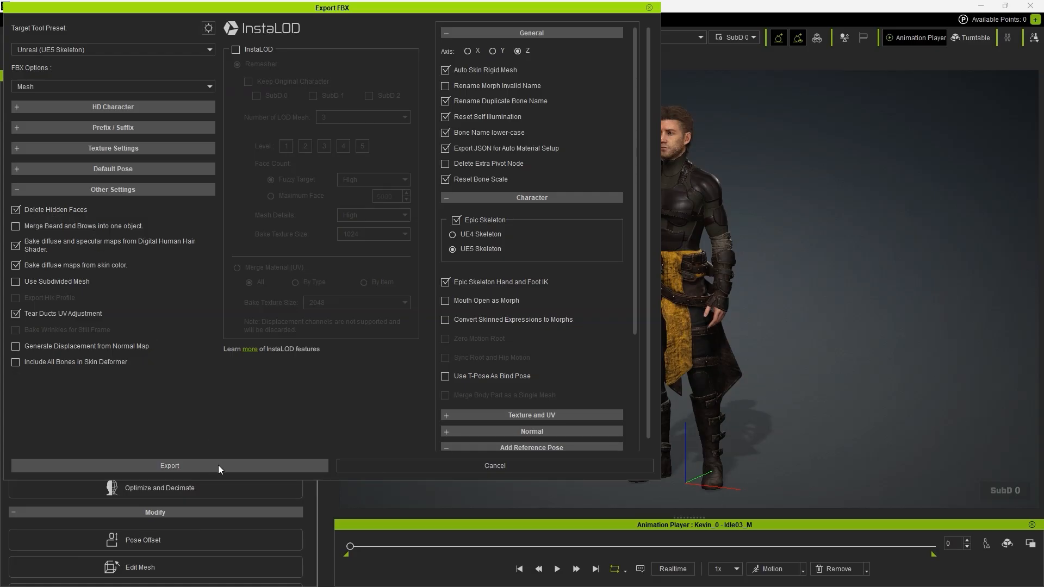
click(169, 465)
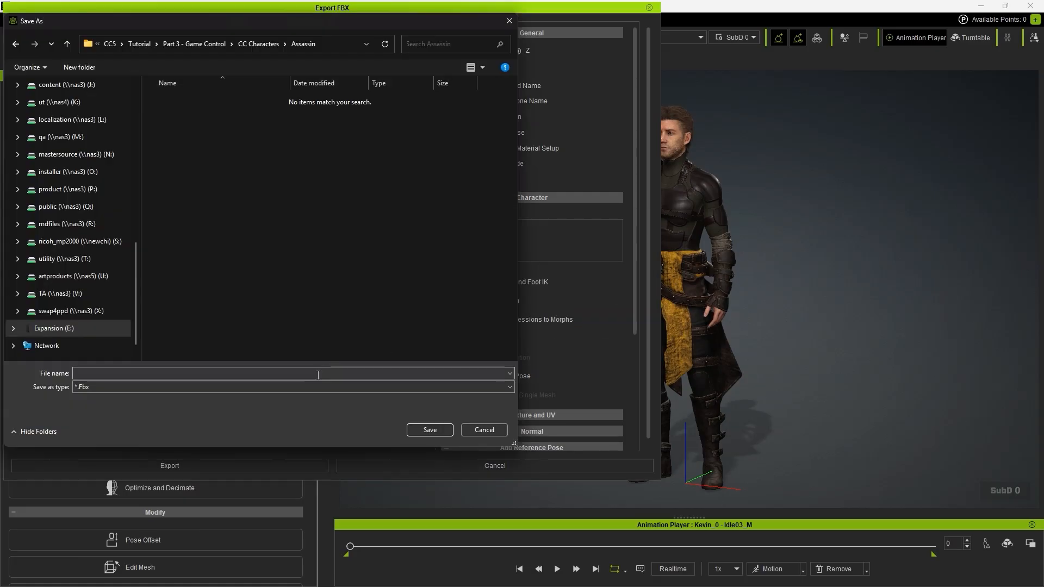
text(Assassin)
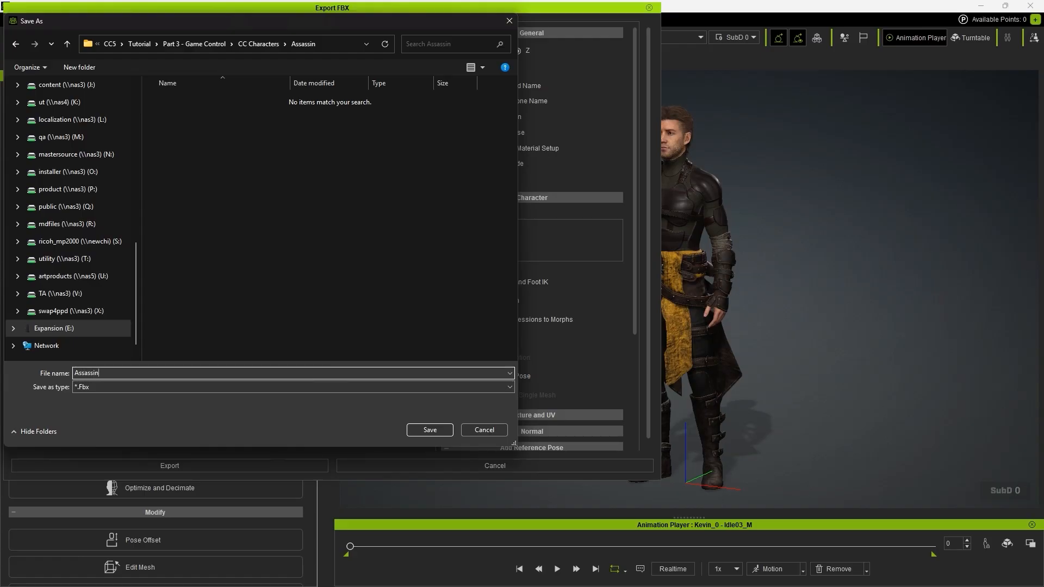
click(430, 430)
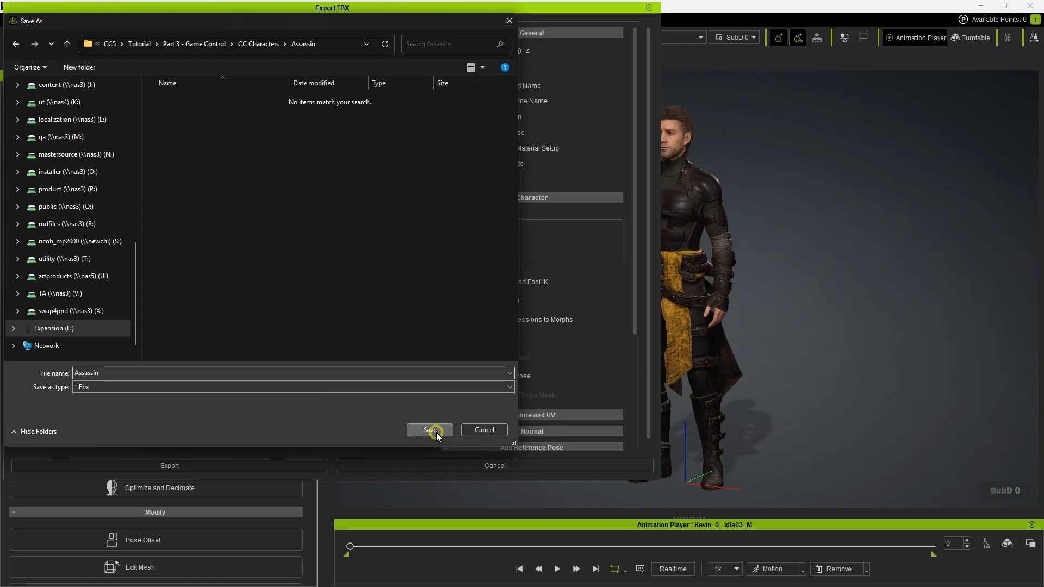
click(429, 430)
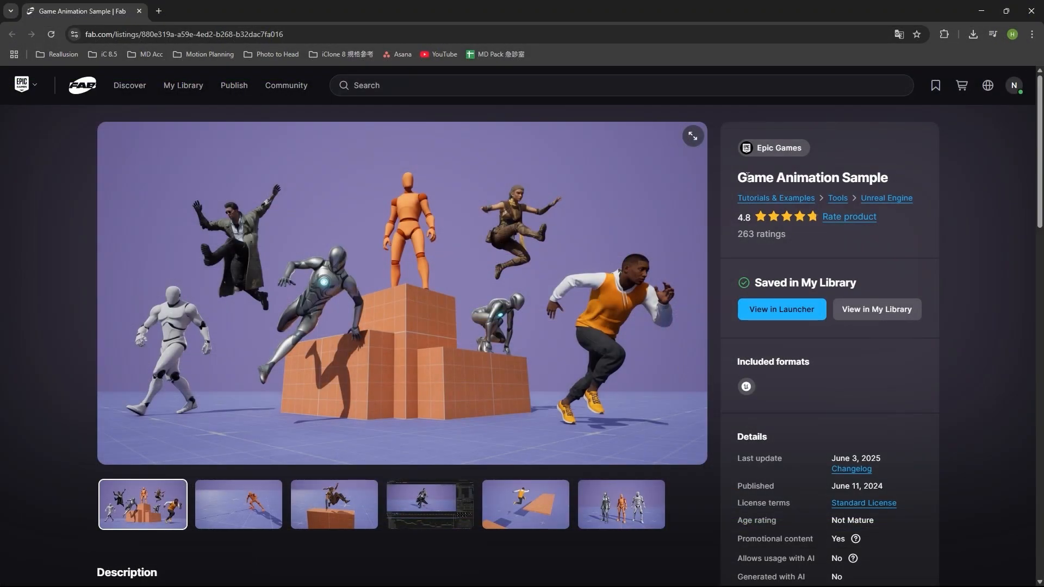
mouse_move(886, 339)
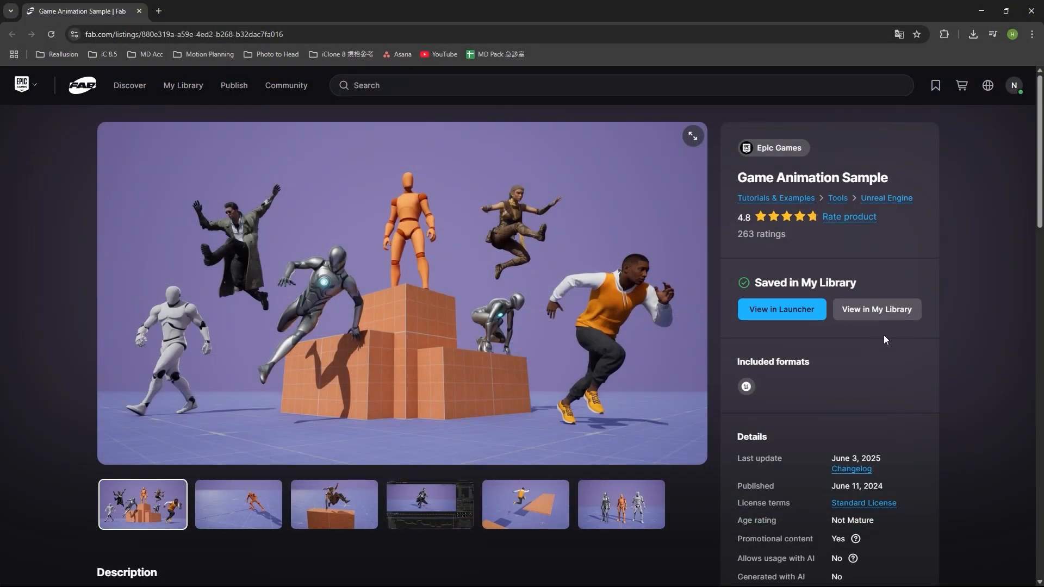
- Create the GameAnimationSample project from the launcher, keeping the default name and folder
click(780, 309)
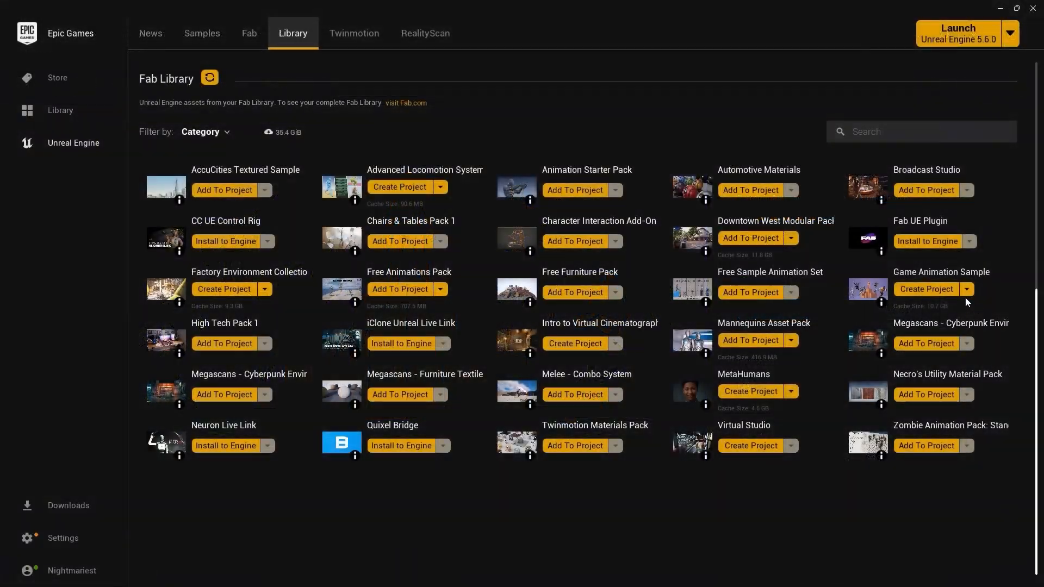
click(926, 289)
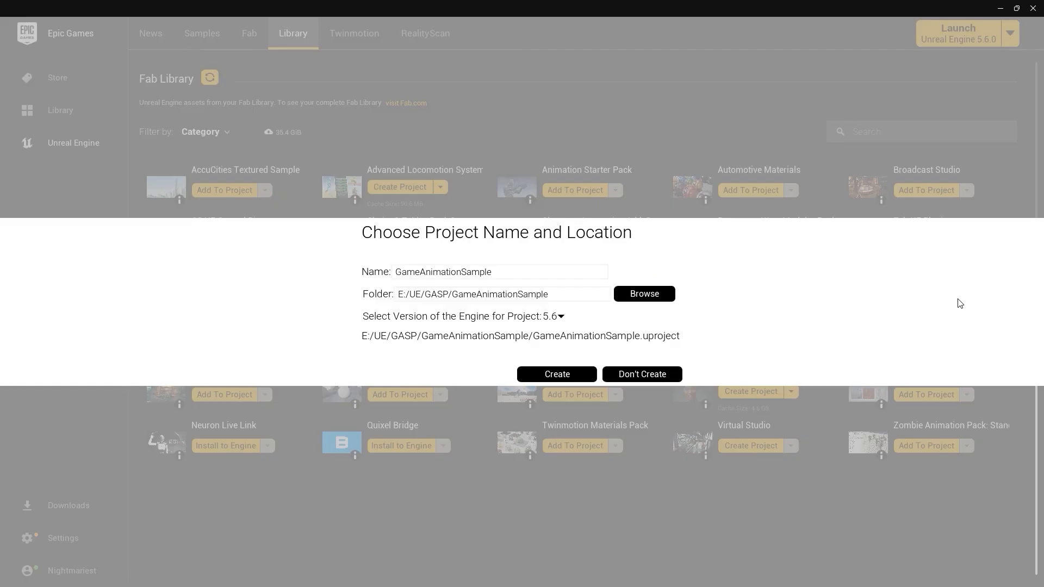
mouse_move(509, 323)
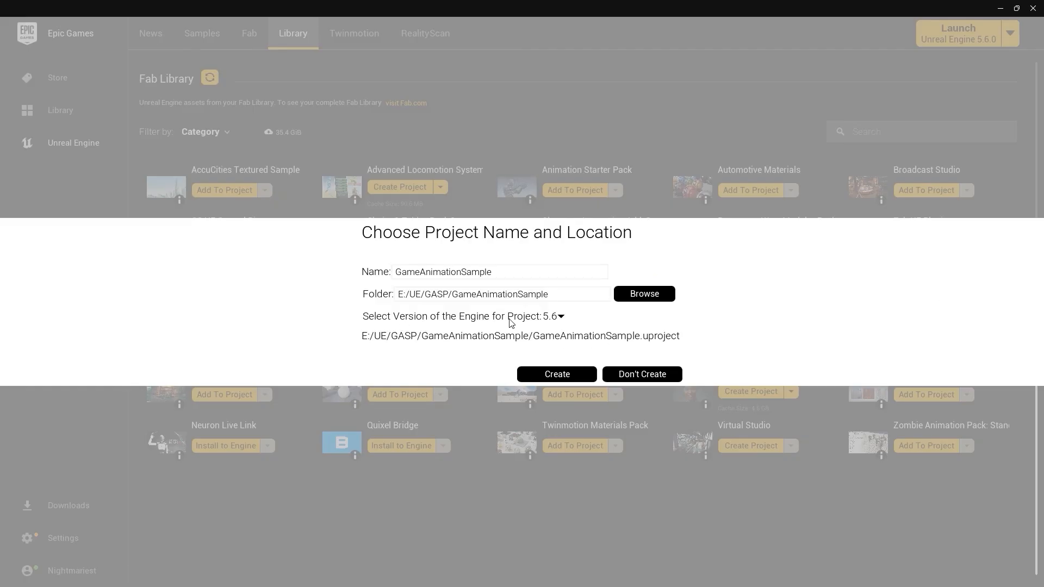
click(560, 316)
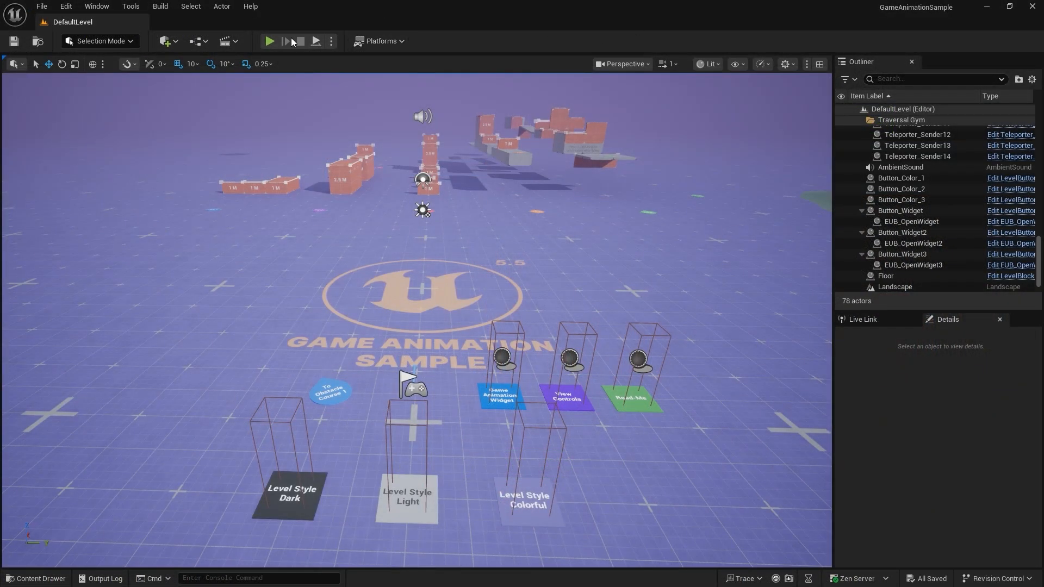
- Play the sample level, set Character Override to Manny, then close the widget
click(270, 40)
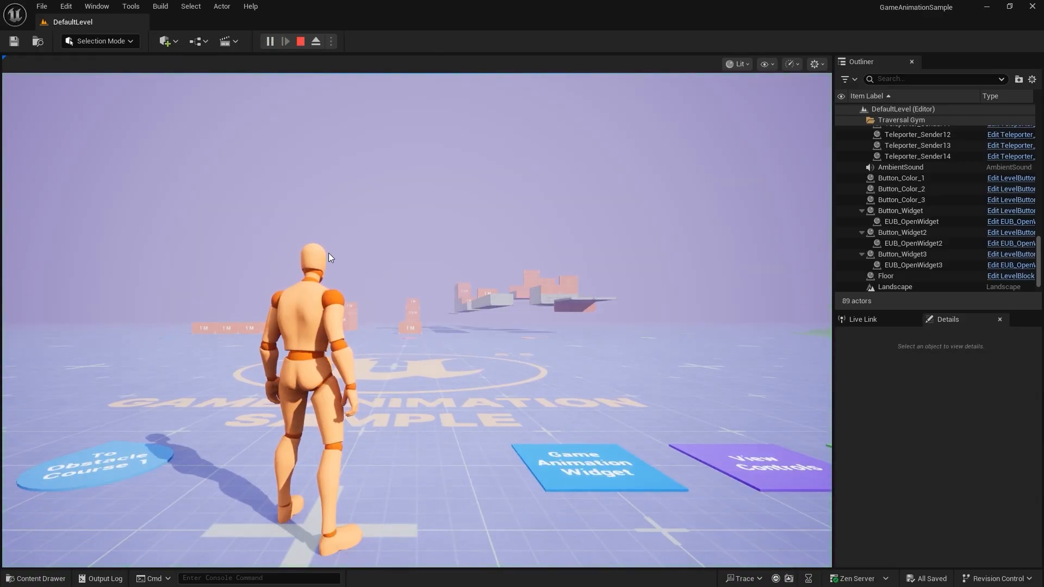
click(285, 42)
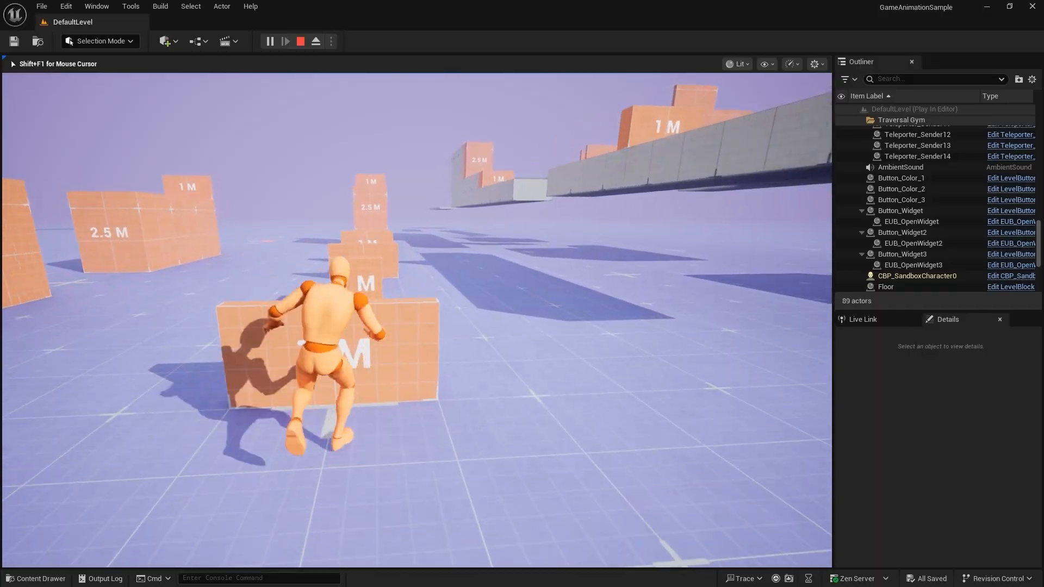
click(294, 41)
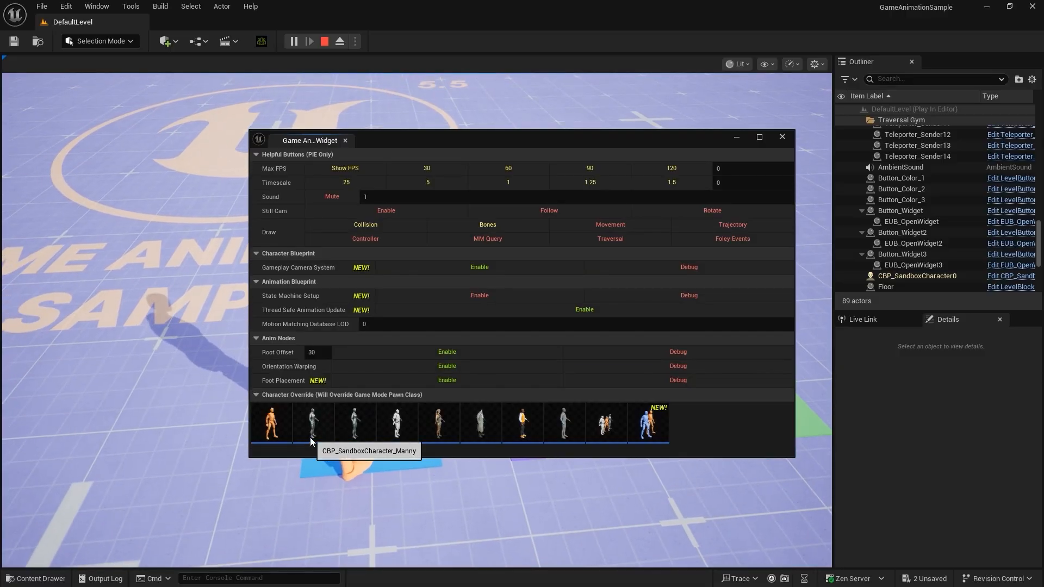
mouse_move(321, 437)
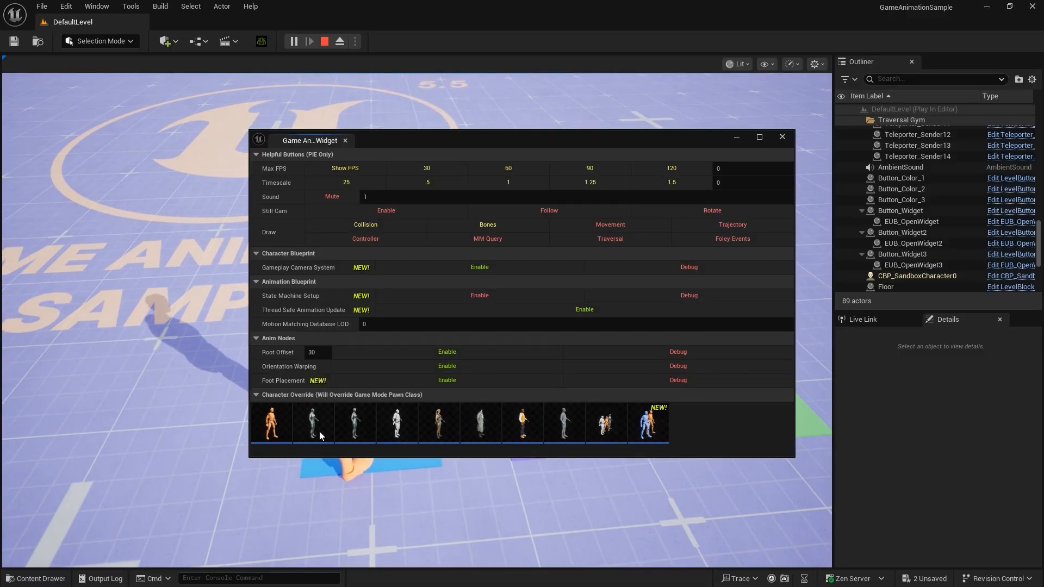
click(313, 423)
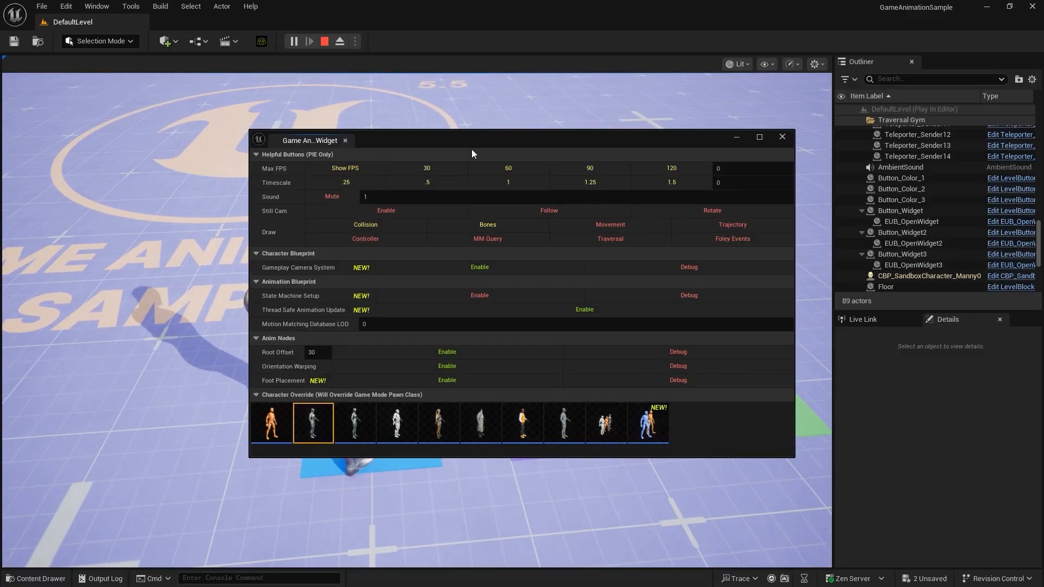
click(782, 138)
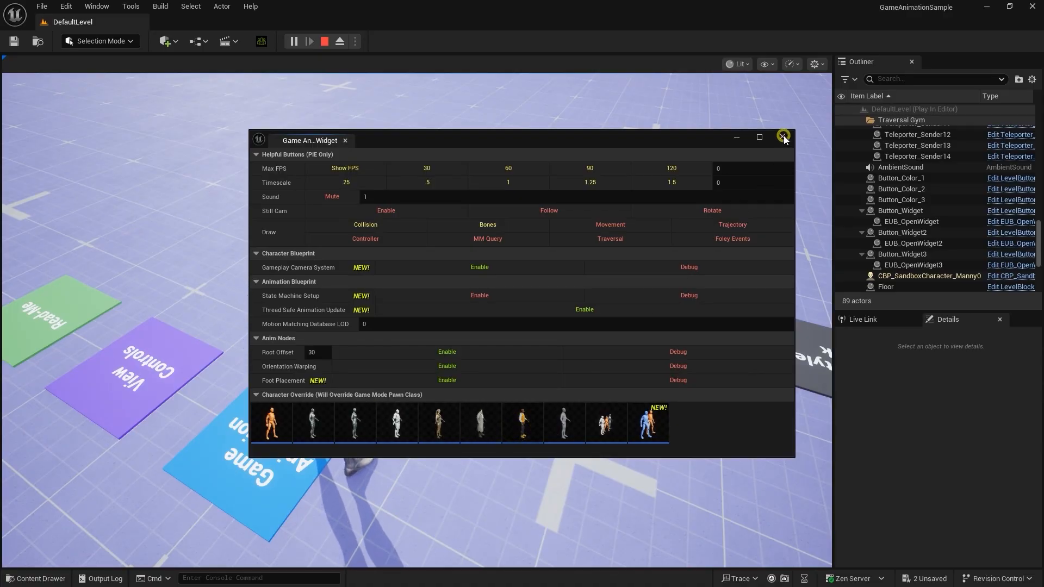
click(784, 137)
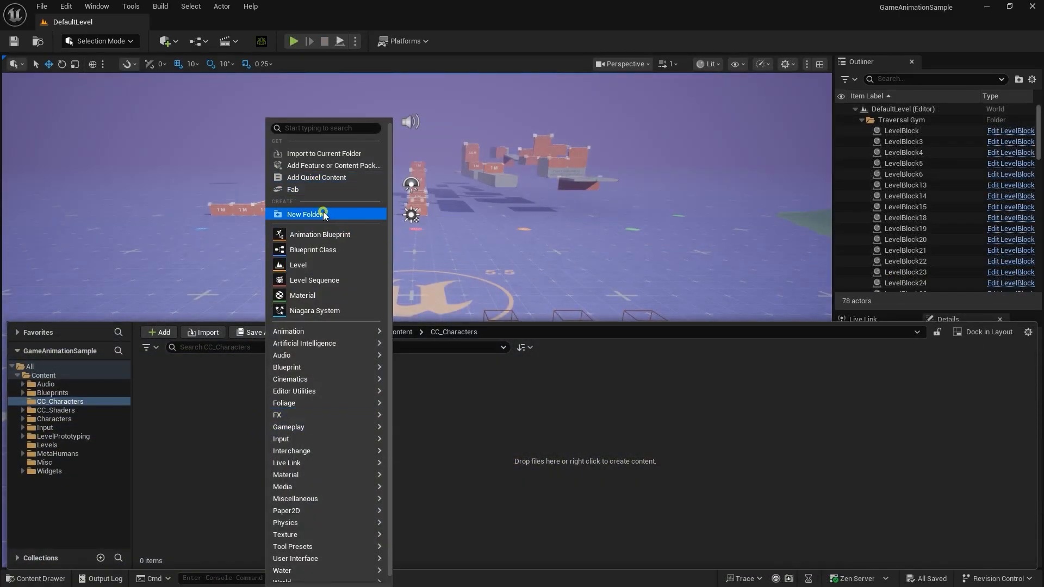
- Create an Assassin folder and import Assassin.Fbx into it with the HQ shader
click(303, 214)
text(Assassin)
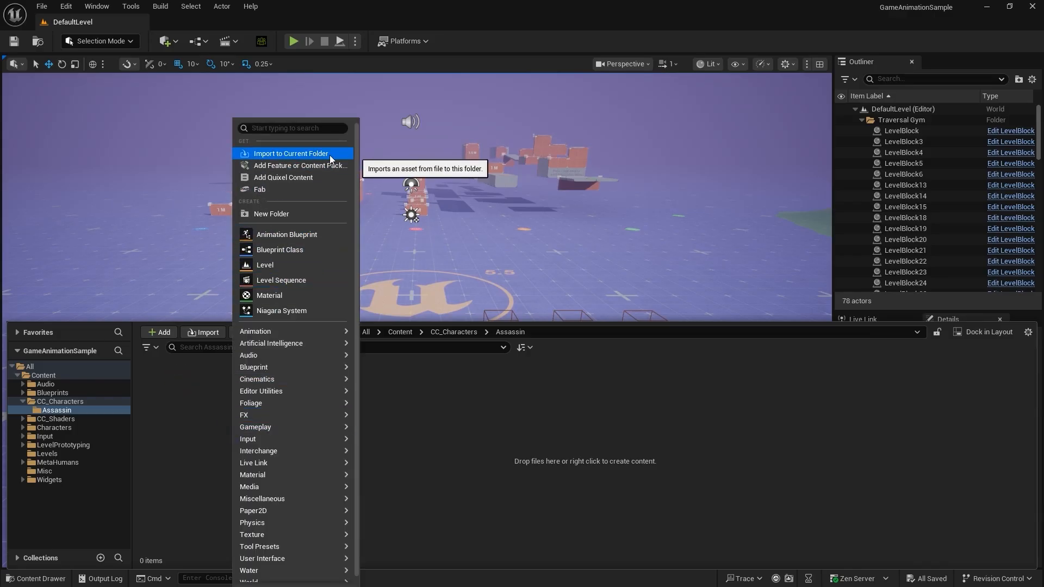
click(291, 153)
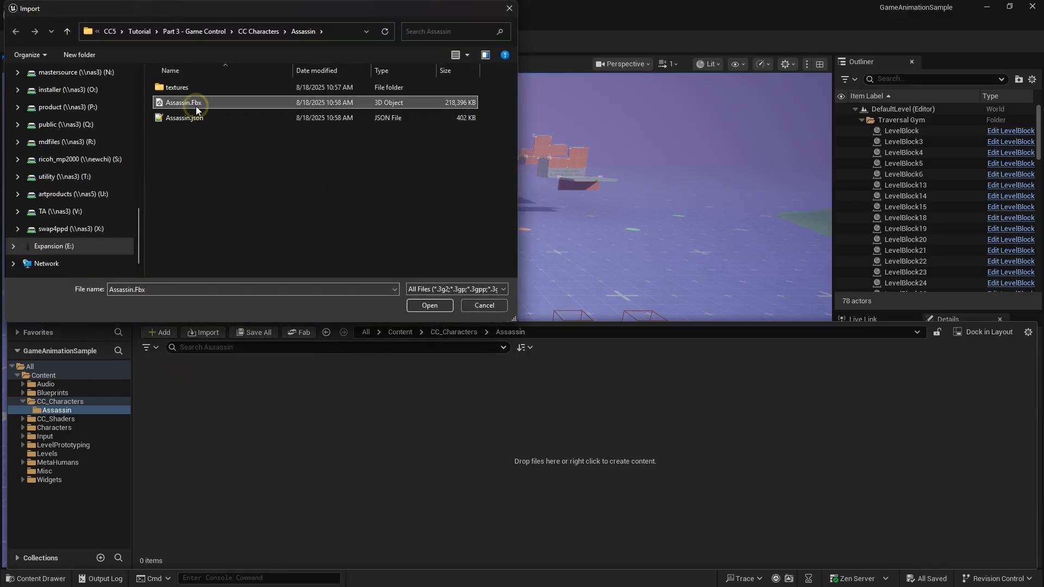
click(429, 305)
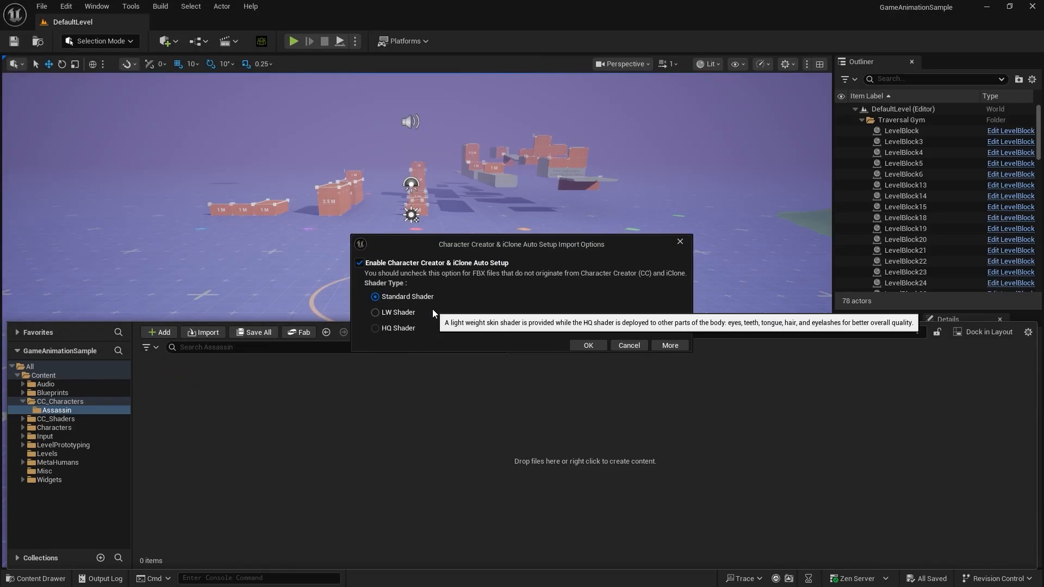
click(376, 327)
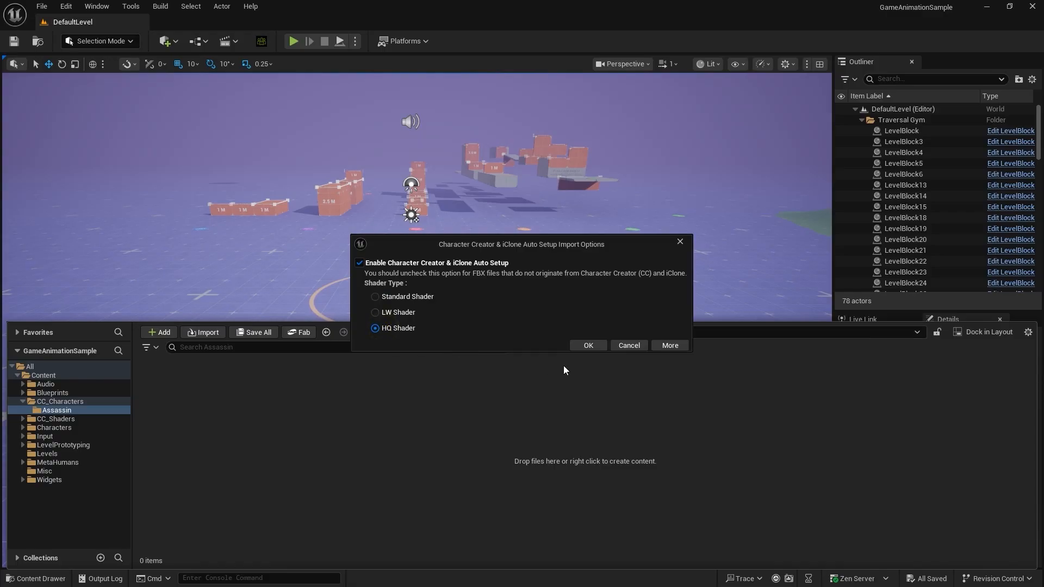
click(587, 344)
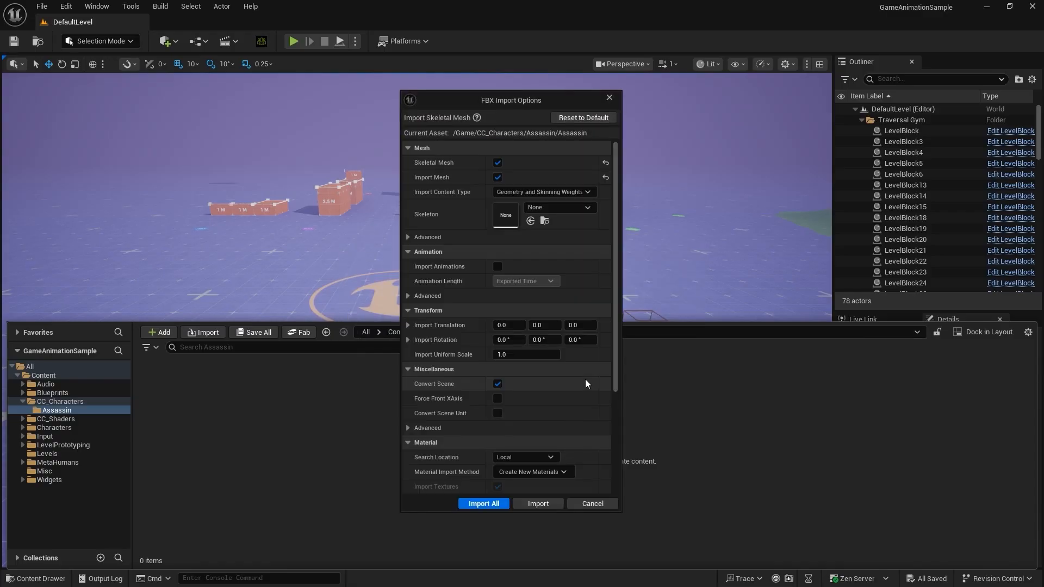
- Review the advanced mesh import options and import the Assassin character
click(407, 237)
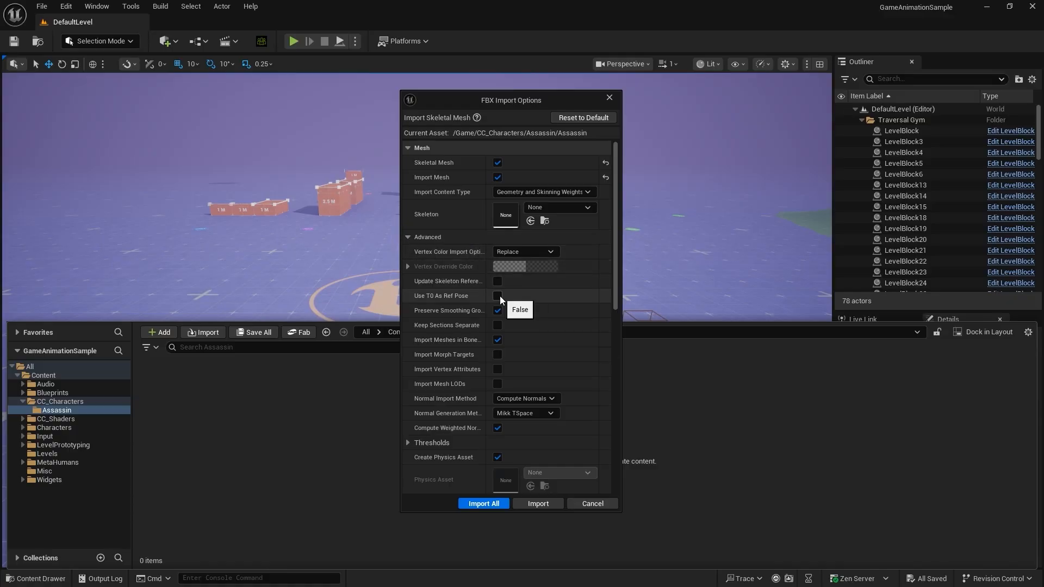
click(498, 310)
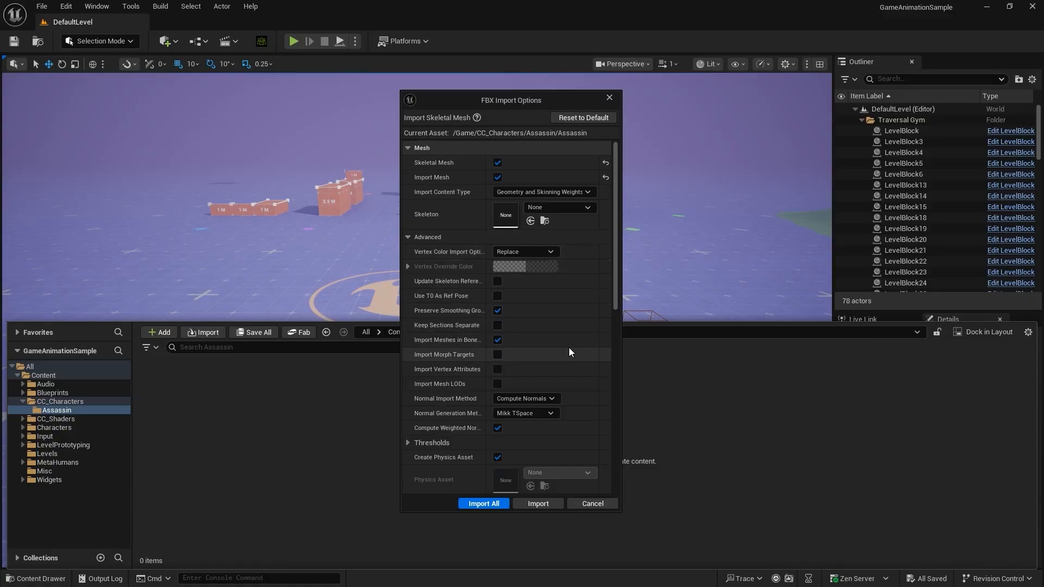
scroll(down, 3)
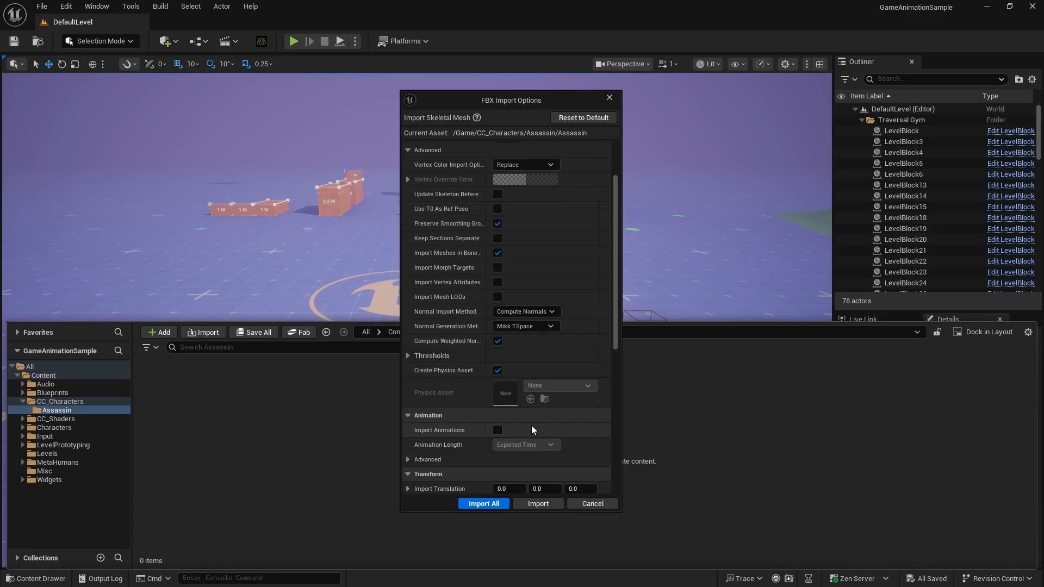
click(538, 504)
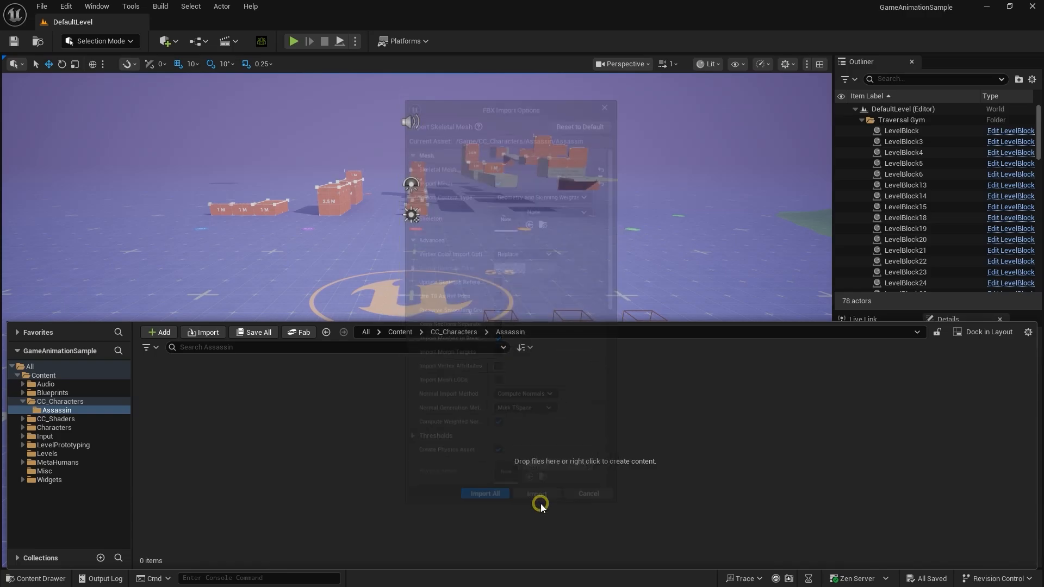
click(536, 493)
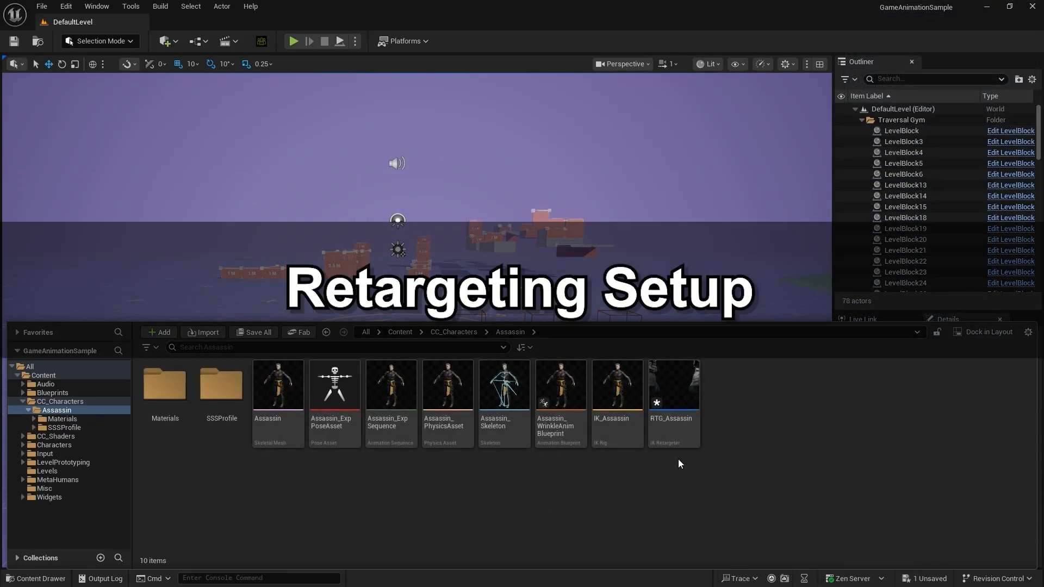
- Select IK_Assassin and RTG_Assassin, then open the RTG_Assassin retargeter
click(615, 385)
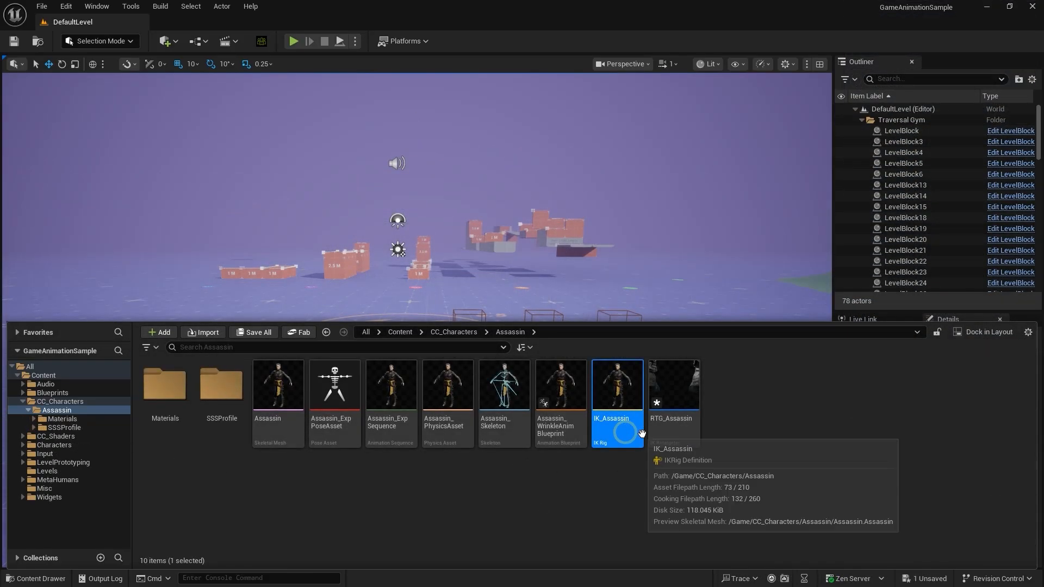
click(673, 385)
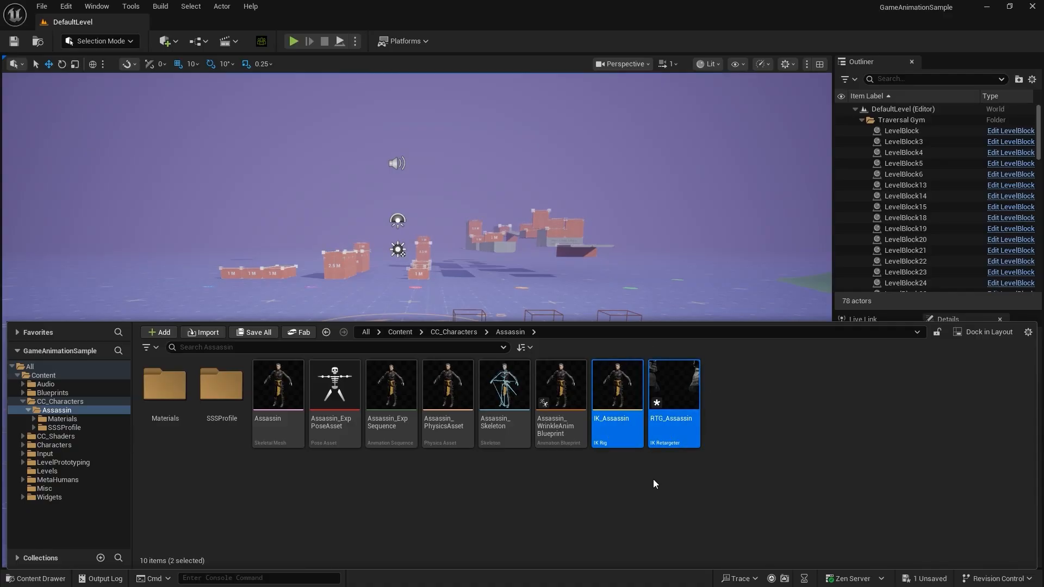
double_click(673, 384)
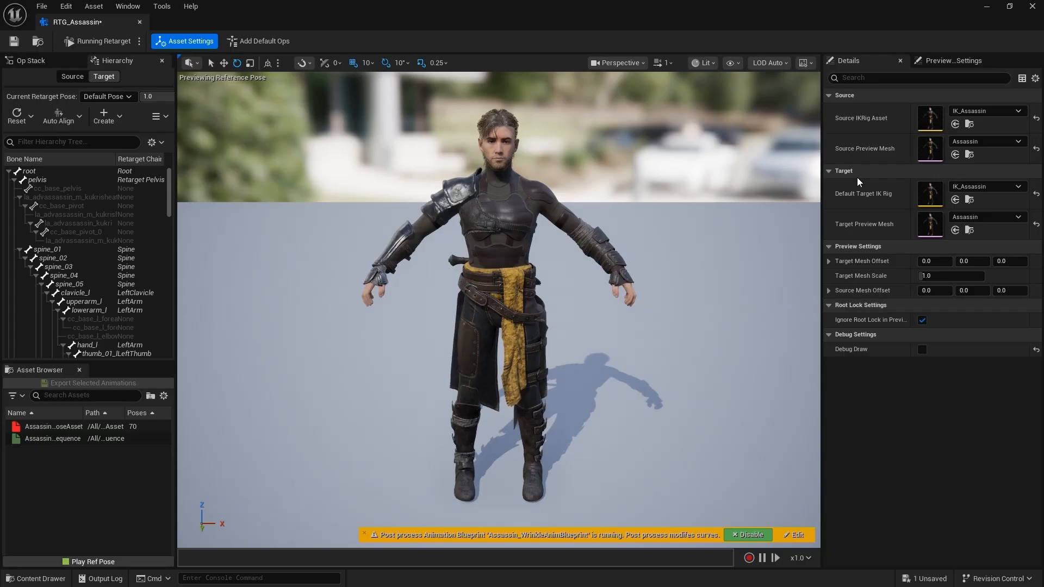
mouse_move(931, 118)
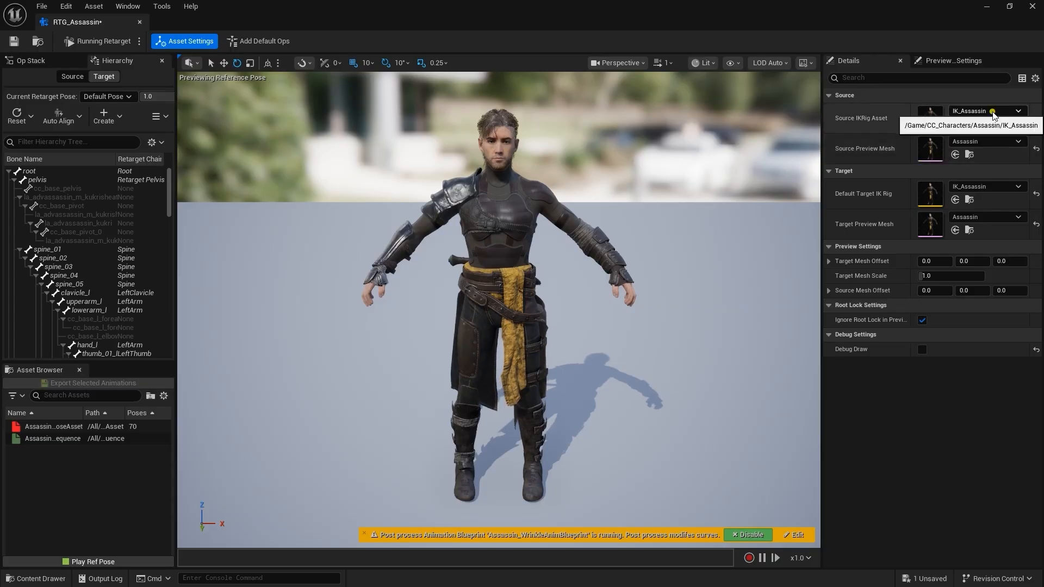
- Set the retargeter's source IK rig to IK_UEFN_Mannequin
click(1017, 110)
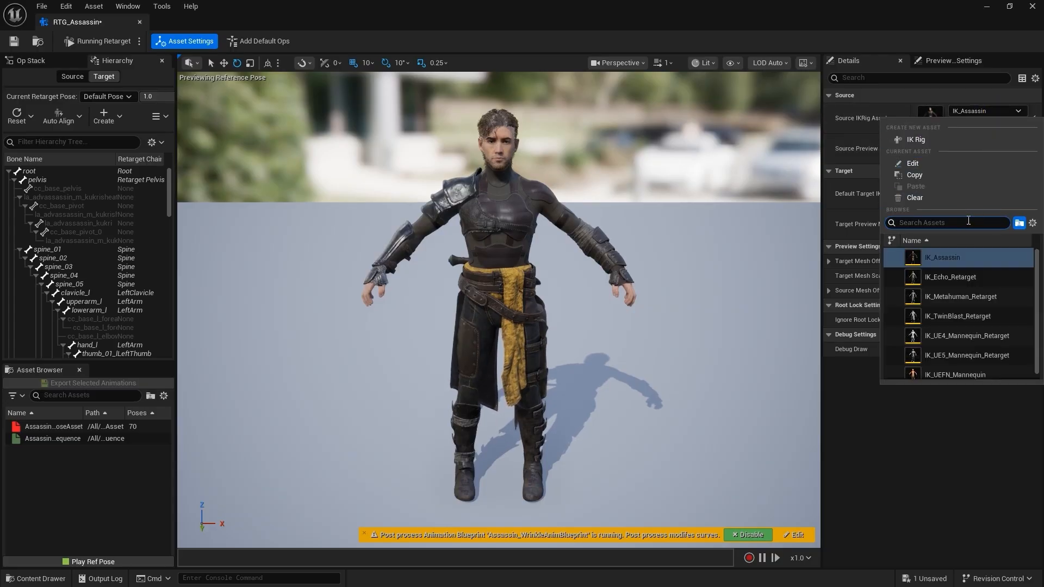
text(UEFN)
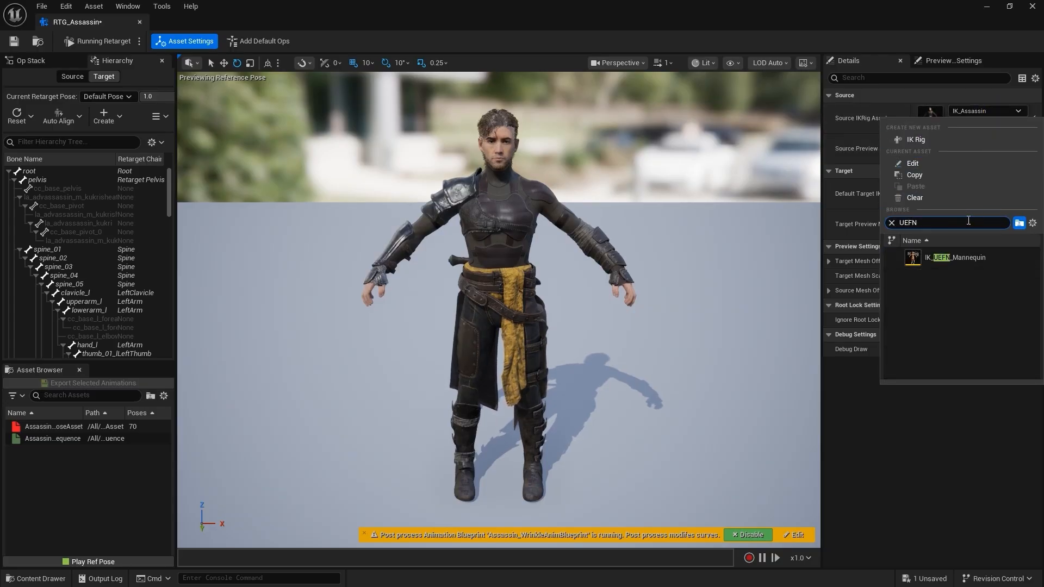
mouse_move(958, 258)
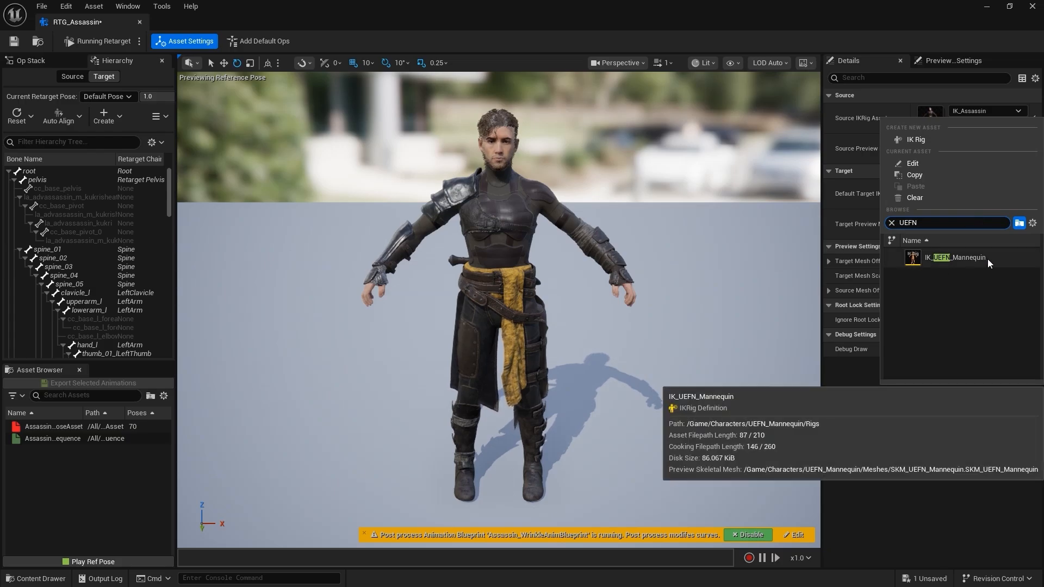
click(959, 257)
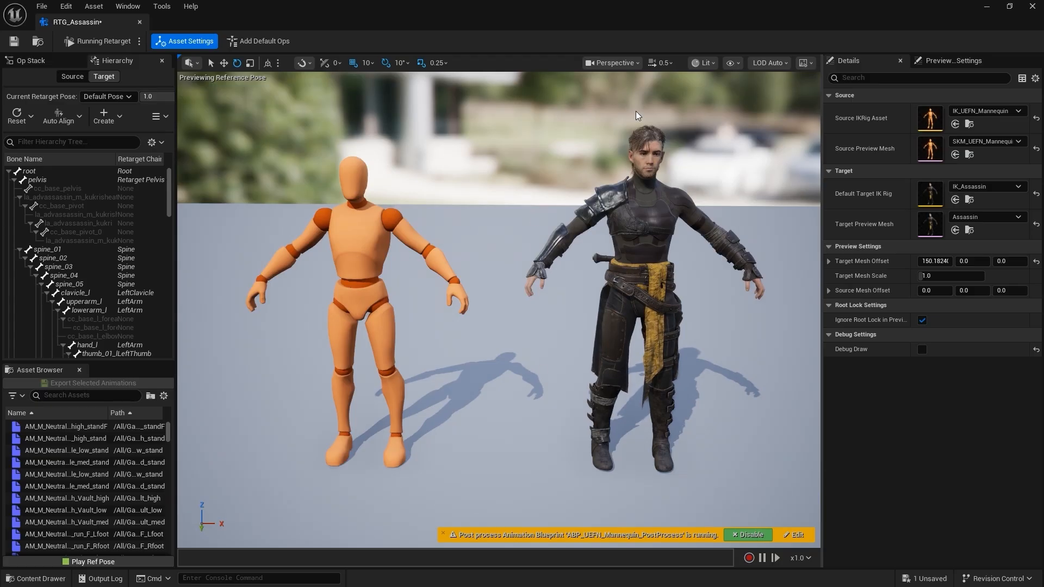
- Show all bone hierarchies and compare the mannequin's and Assassin's spine bones
click(730, 62)
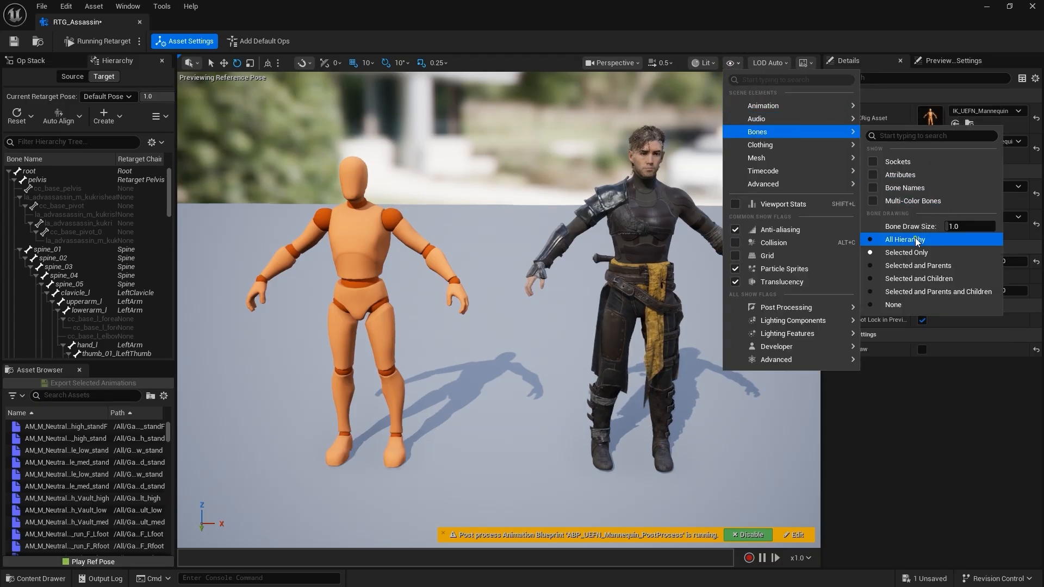
click(904, 239)
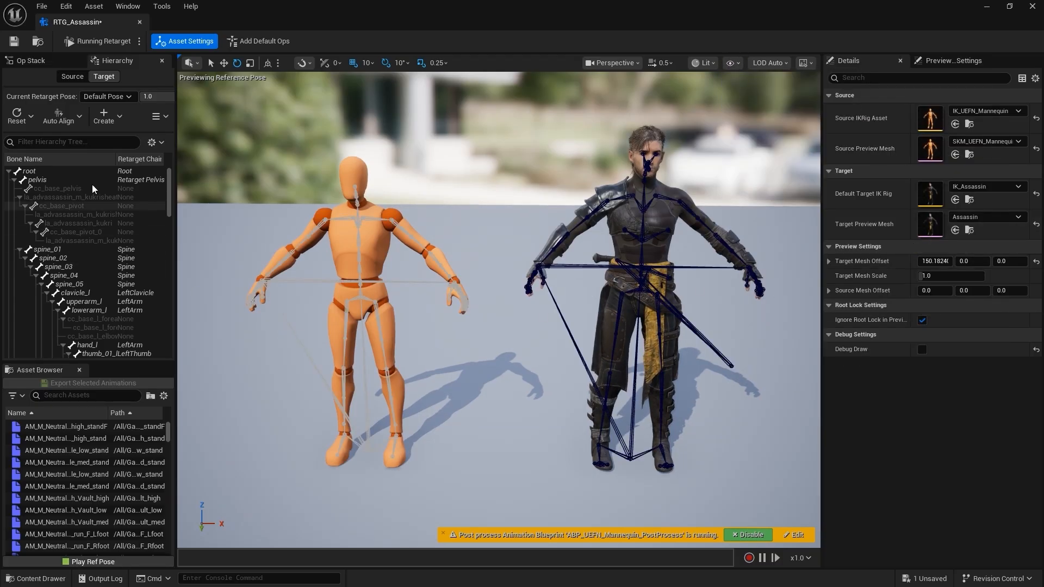
click(71, 76)
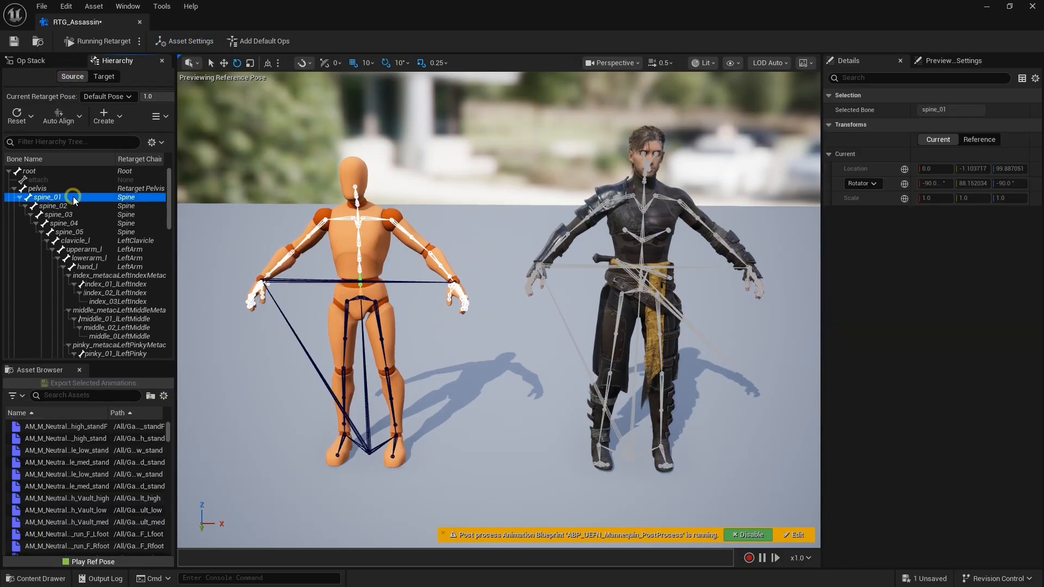
click(66, 232)
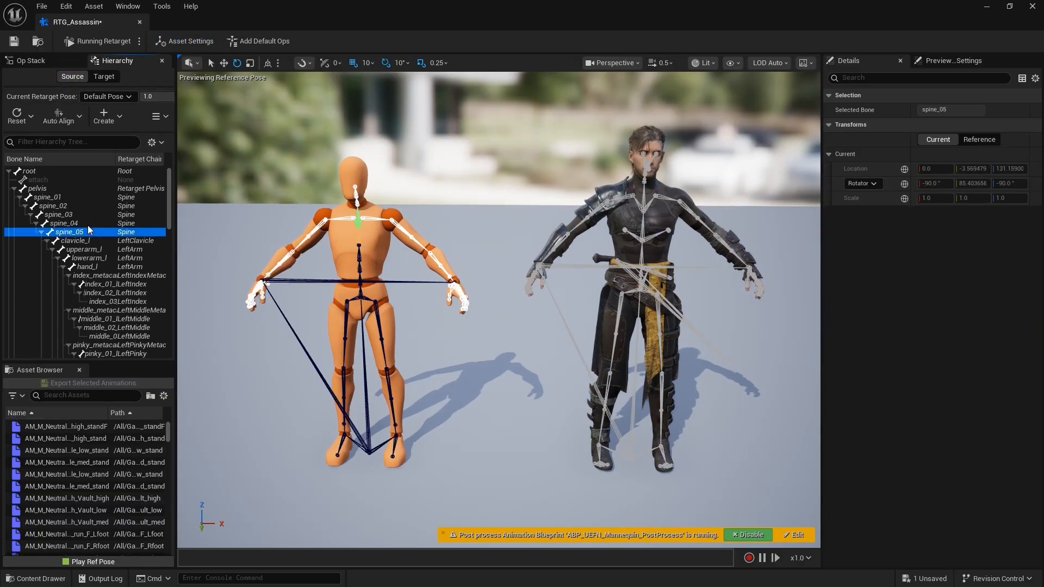
click(104, 77)
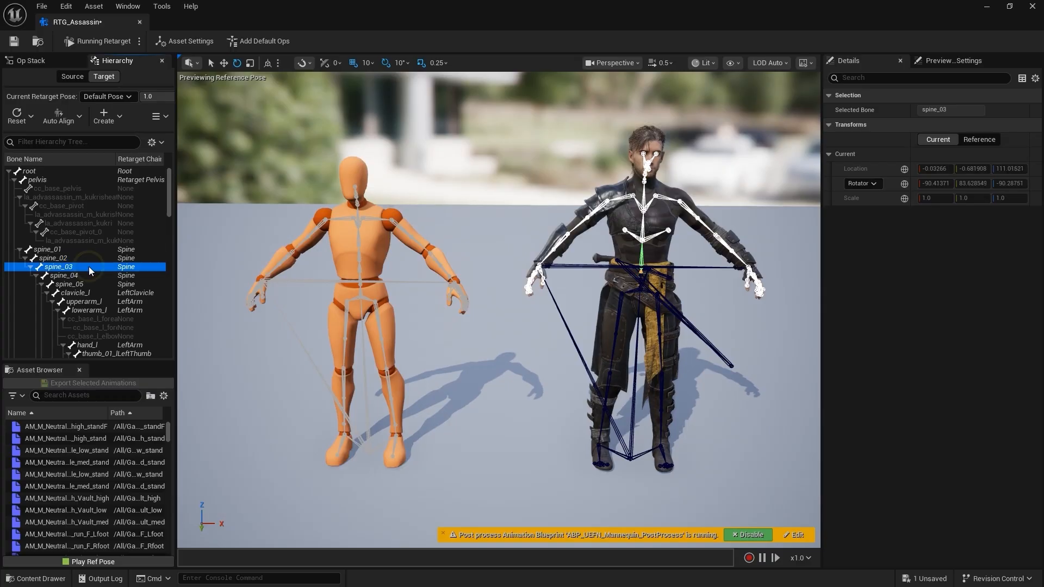
- Zoom in to compare left-hand metacarpal bones, then return to the full view
click(190, 41)
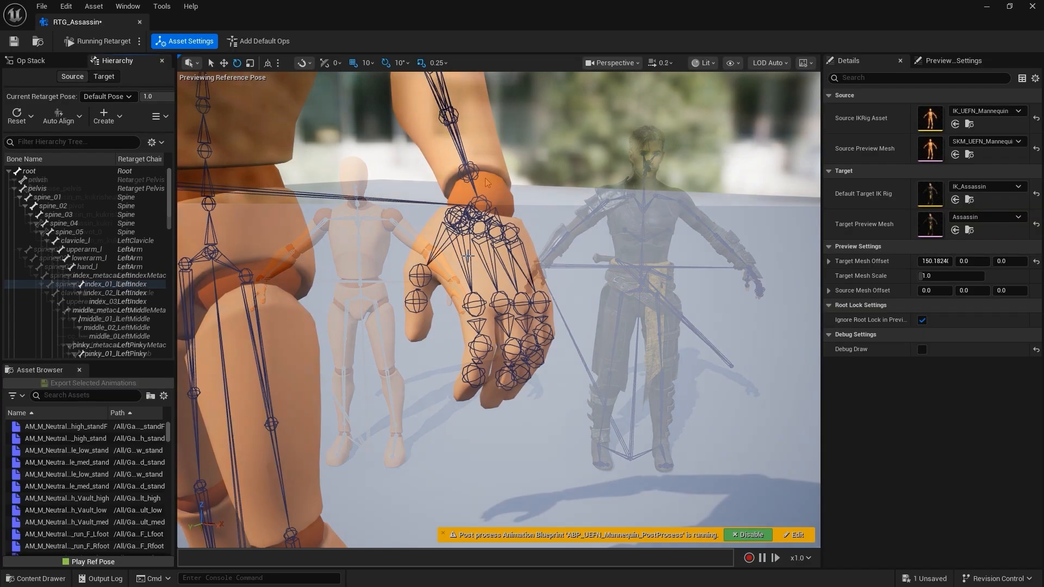
click(525, 306)
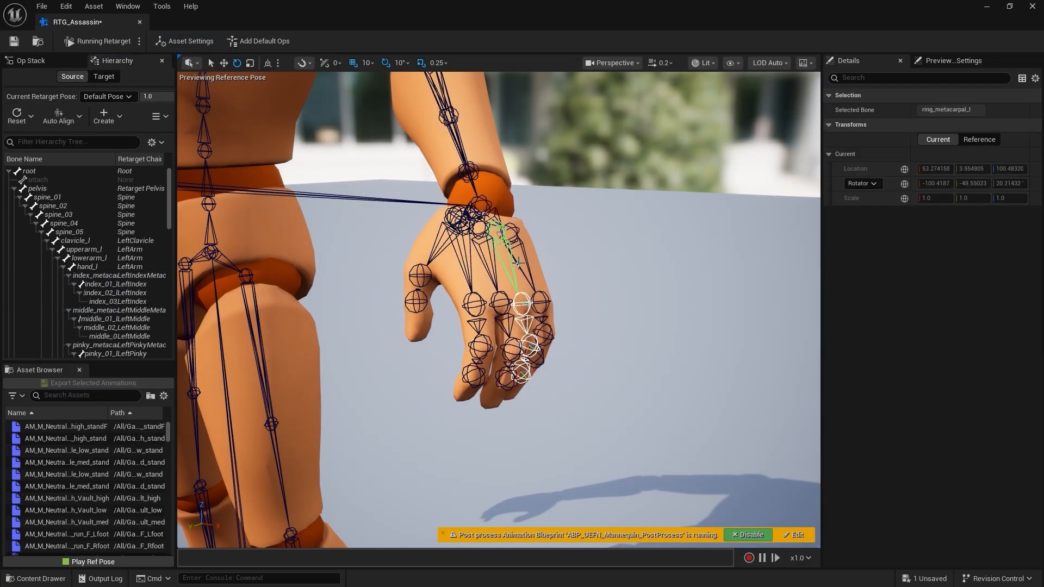
click(103, 77)
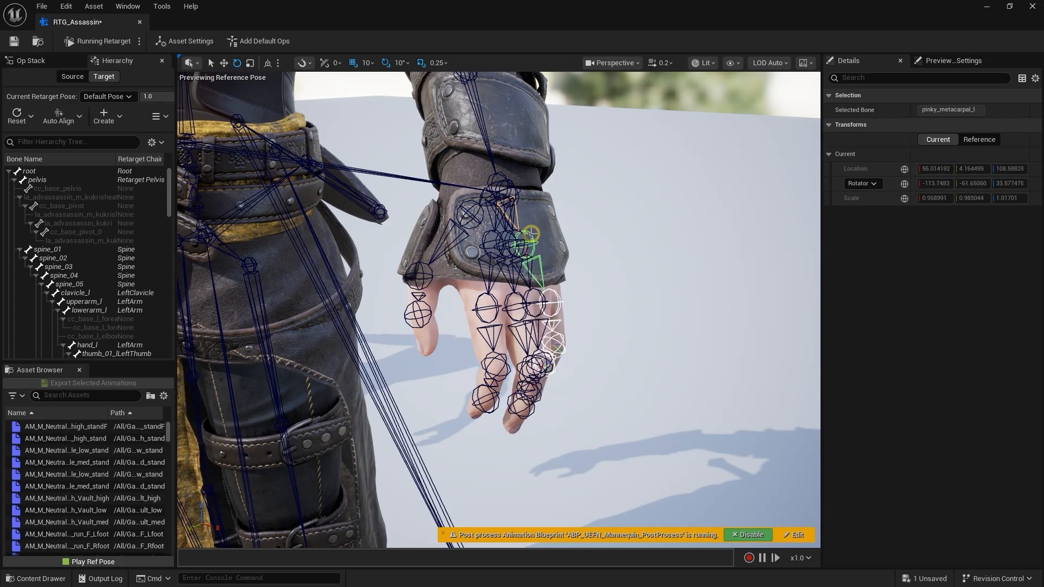
click(189, 41)
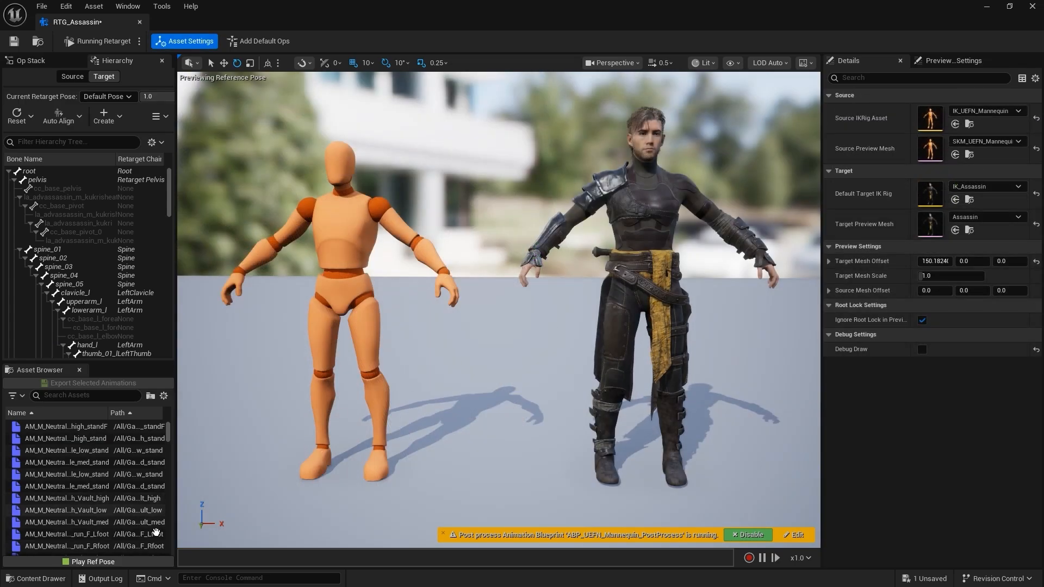
mouse_move(338, 237)
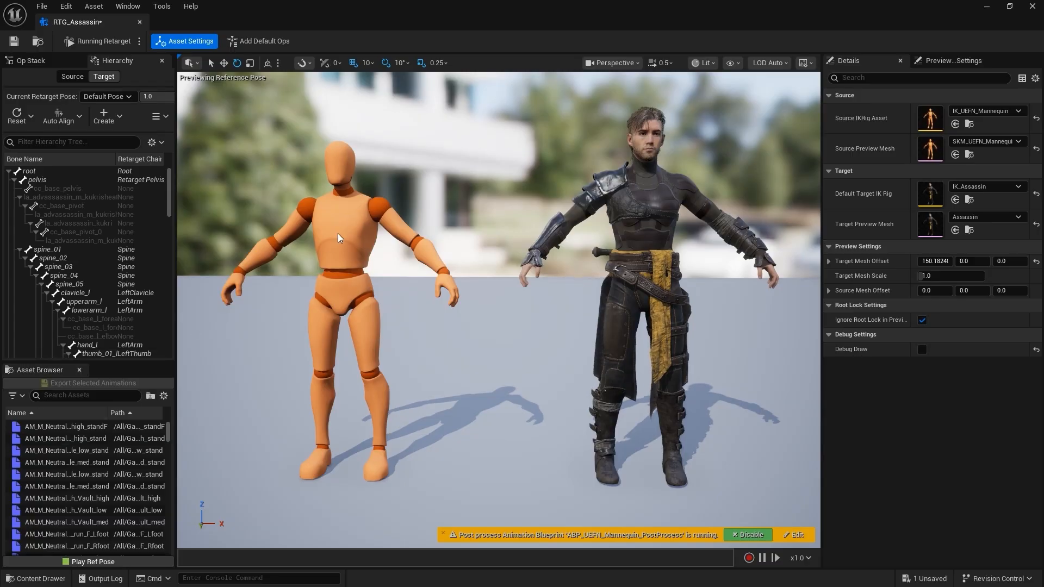
- Preview the M_Neutral_Walk_Pivot animation on the mannequin and the retargeted Assassin
scroll(down, 3)
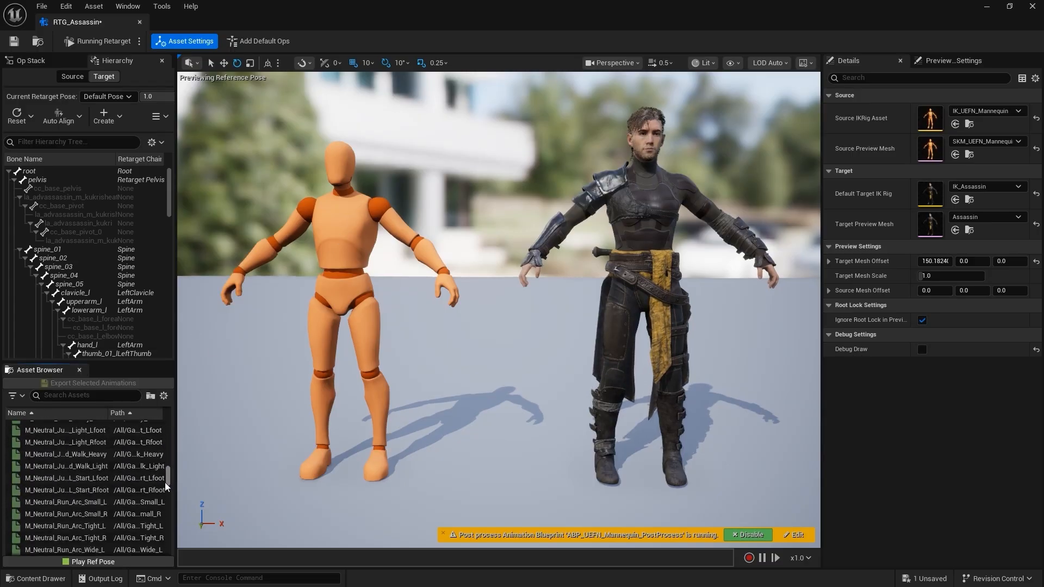
scroll(down, 3)
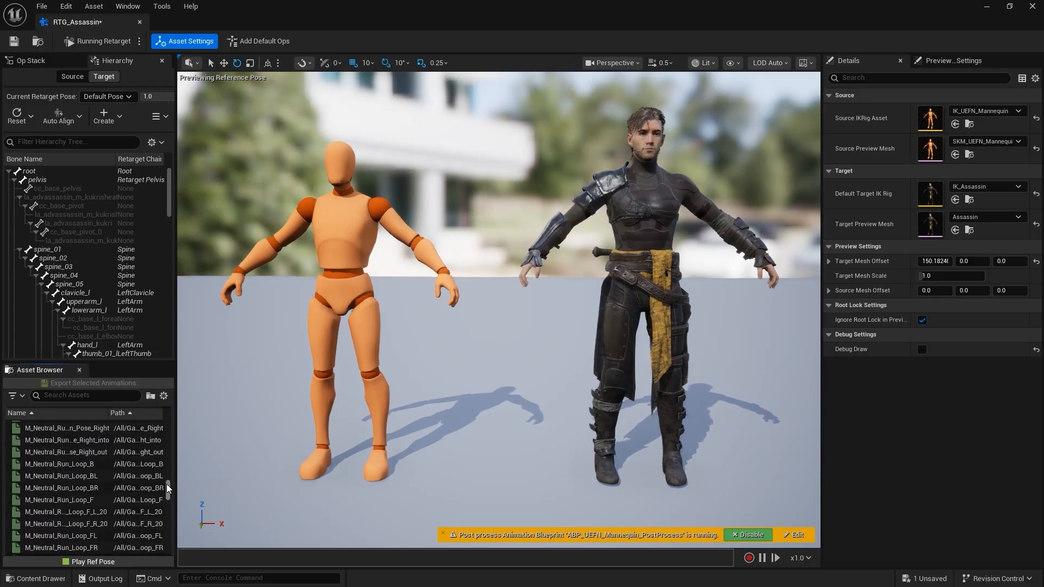
scroll(down, 3)
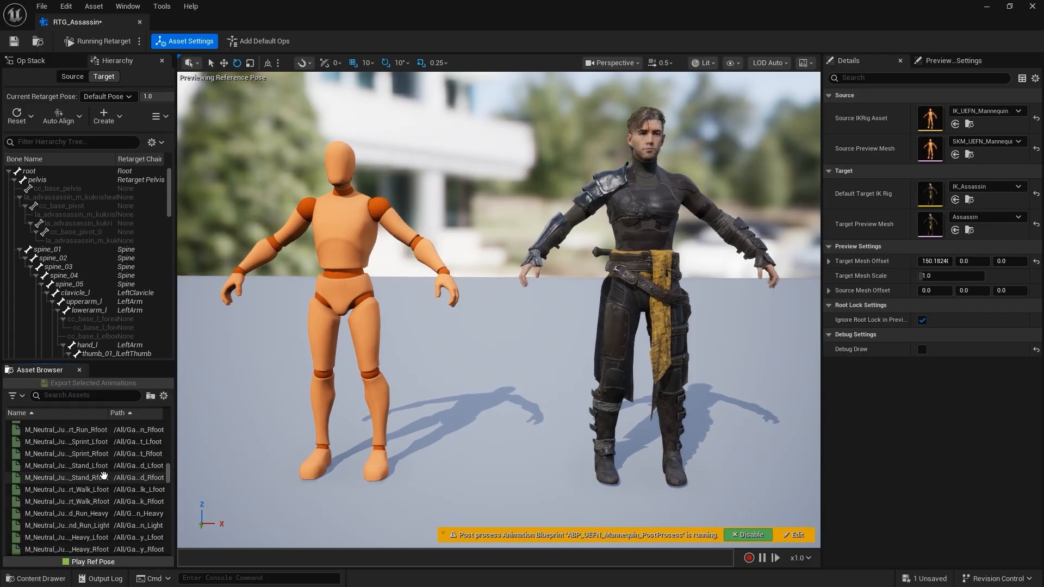
double_click(65, 466)
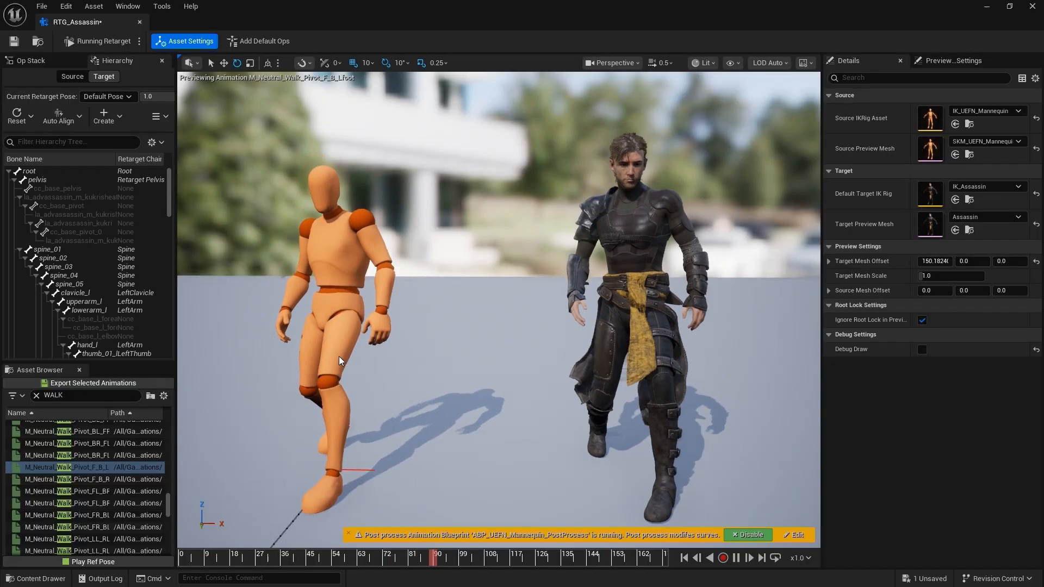
click(66, 479)
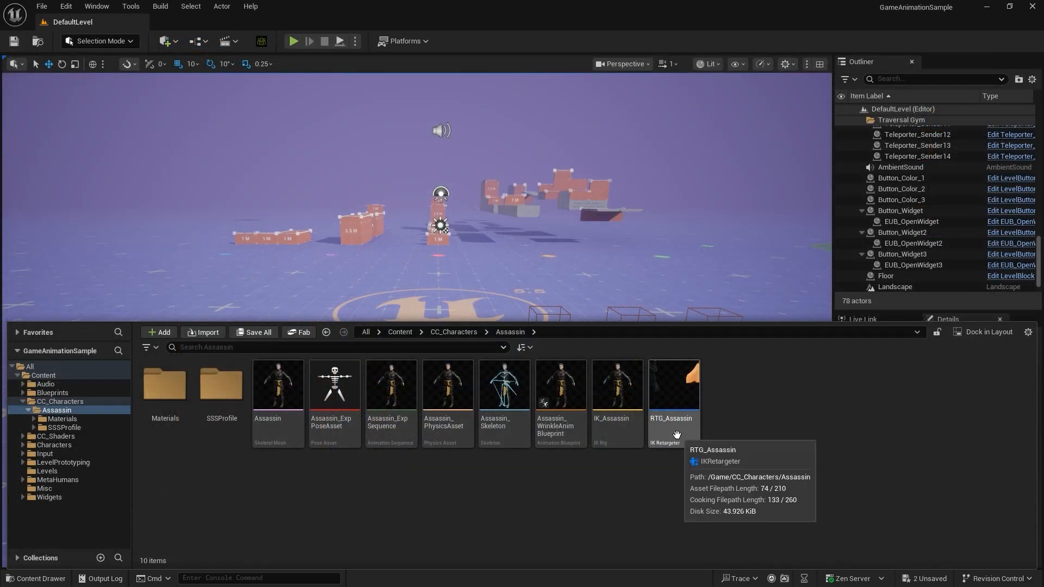
- Select the RTG_Assassin retargeter, then open the Blueprints RetargetedCharacters folder
click(673, 386)
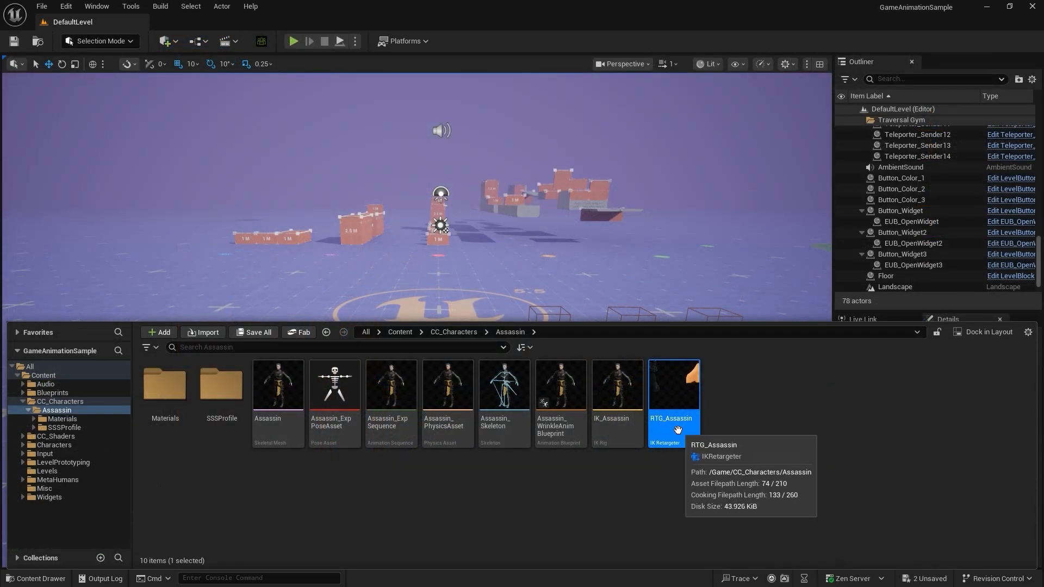
double_click(673, 421)
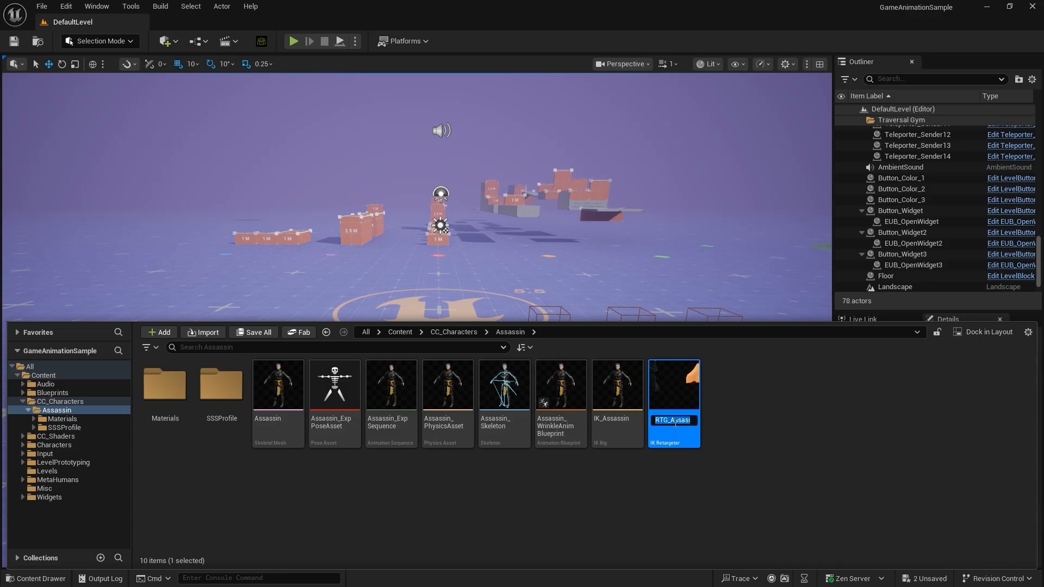
right_click(673, 420)
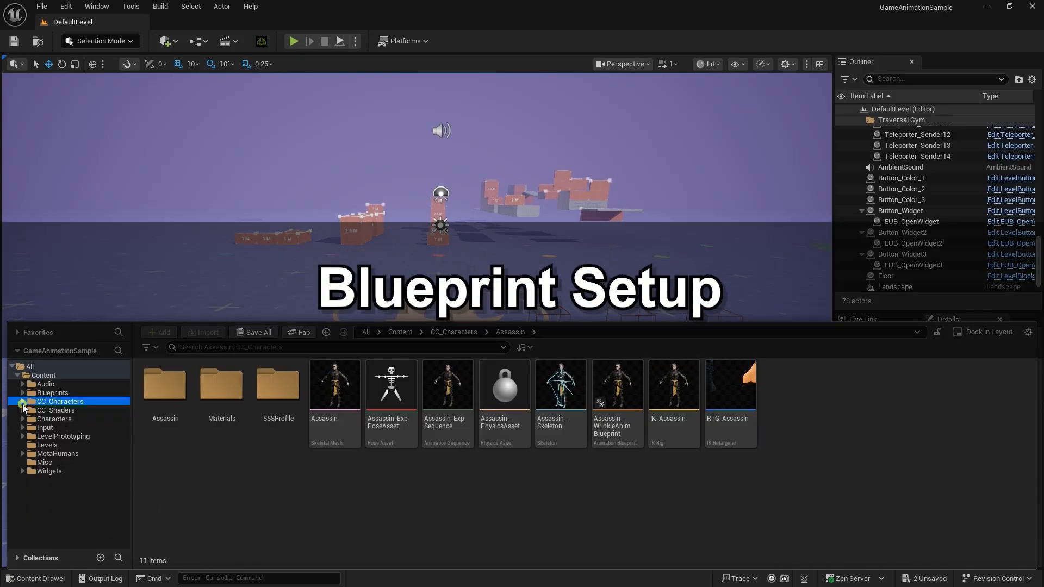
click(52, 393)
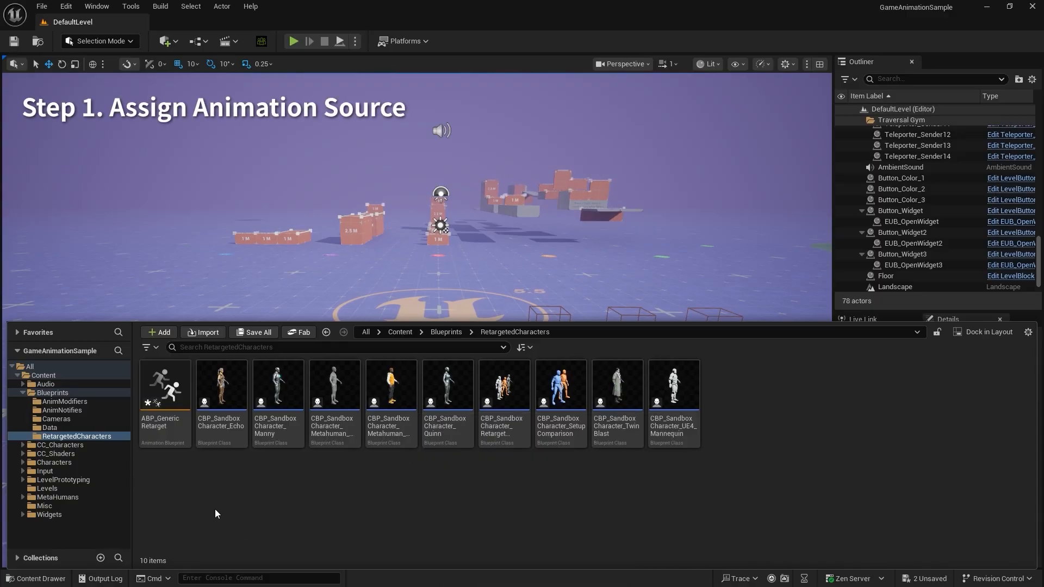
mouse_move(165, 386)
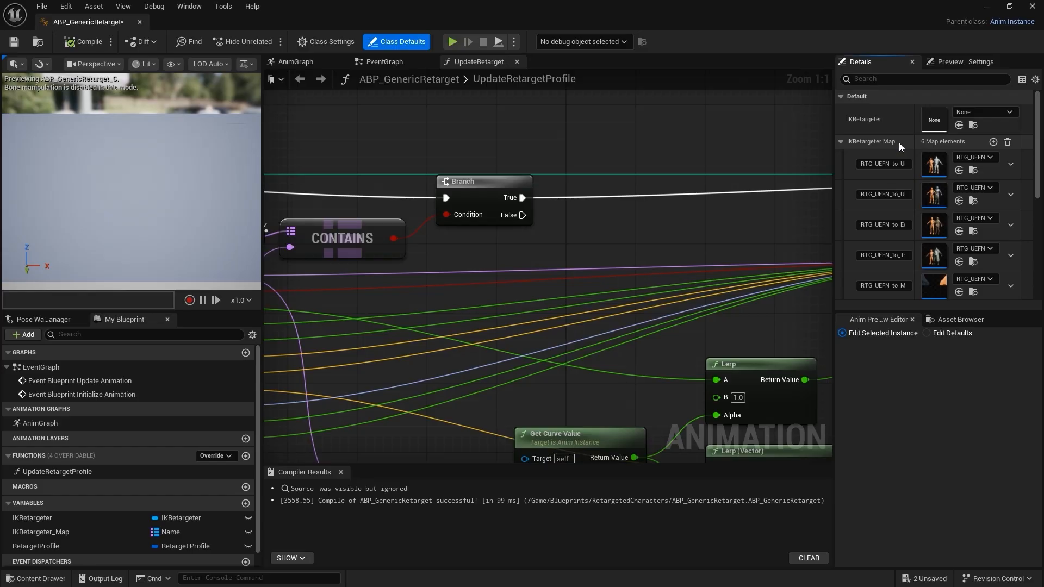
- Add an RTG_Assassin key to ABP_GenericRetarget's IKRetargeter Map, valued RTG_Assassin retargeter
scroll(down, 3)
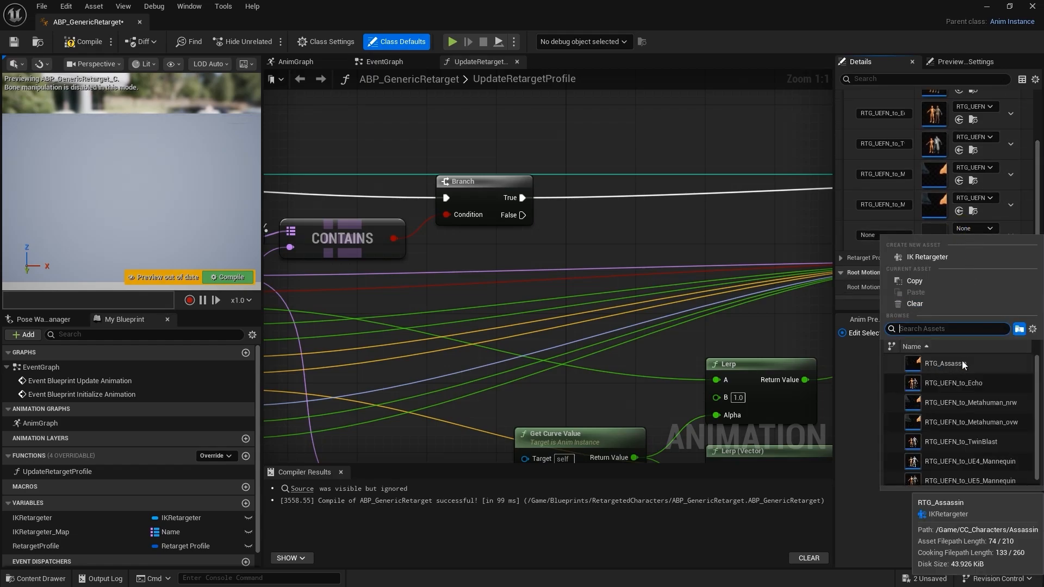
click(943, 364)
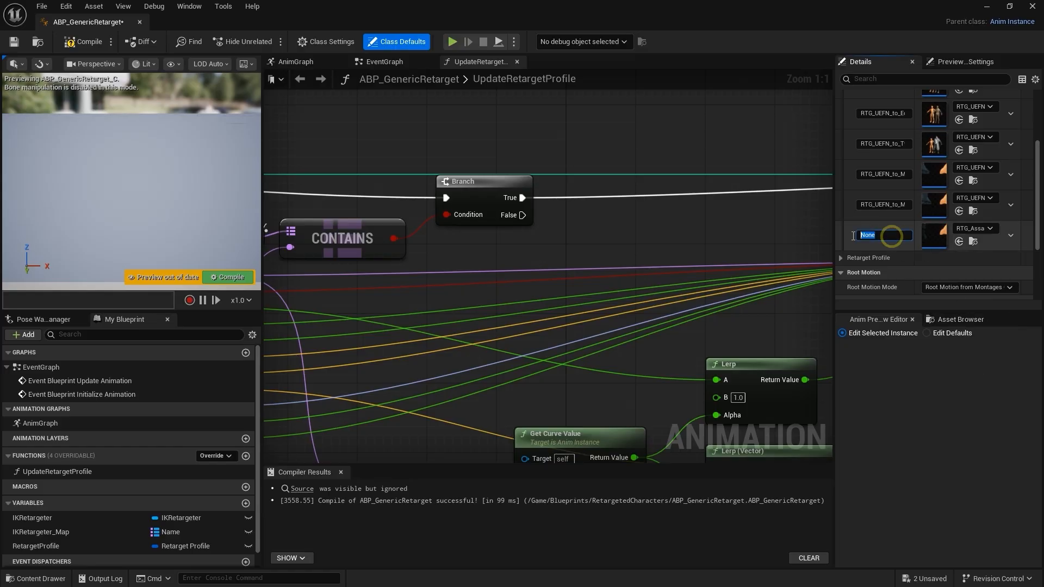
text(RTG_Assassin)
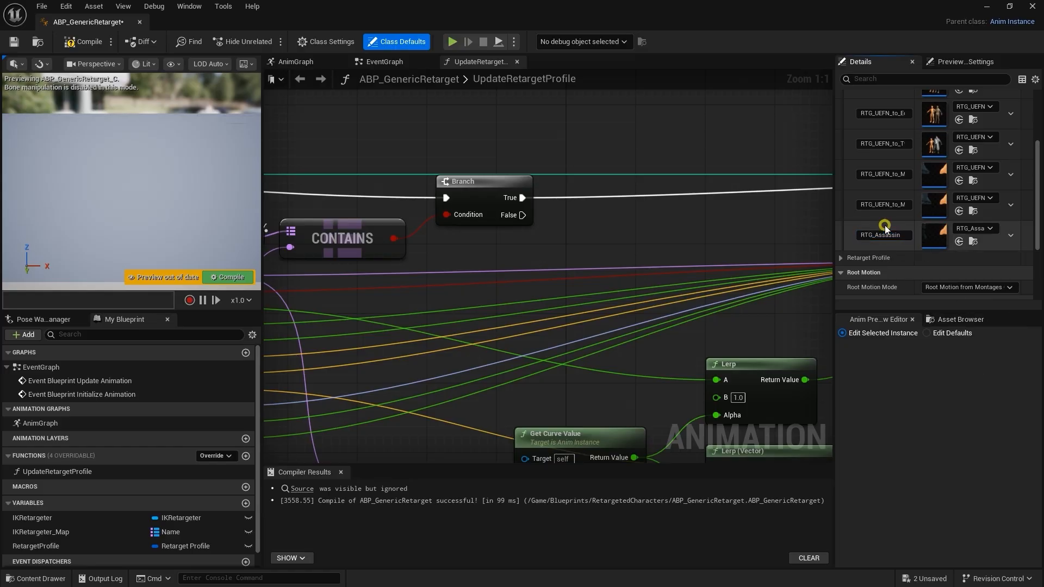
mouse_move(119, 103)
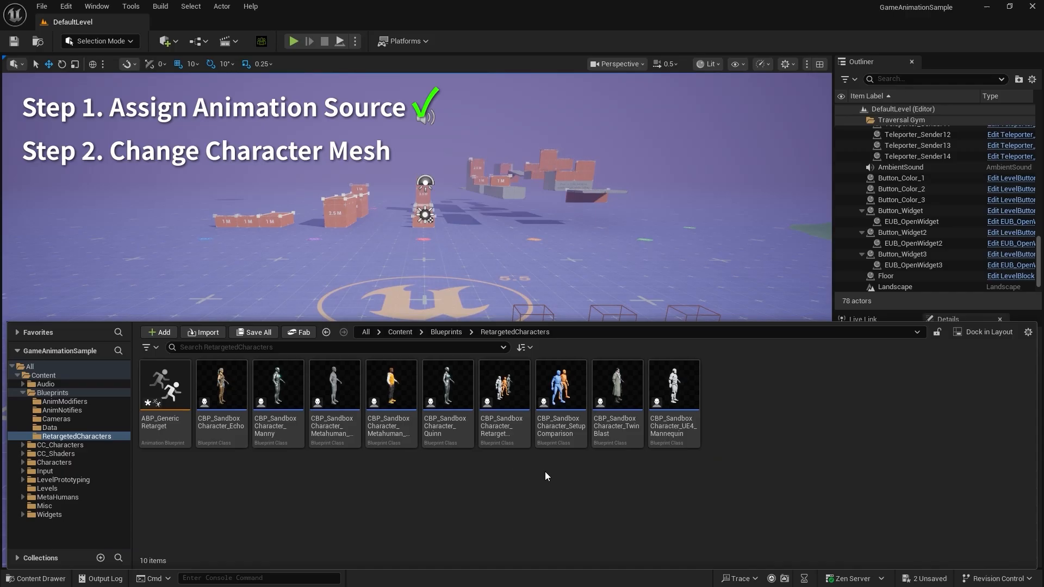
- Duplicate a sandbox character blueprint as CBP_Assassin and open it
right_click(446, 387)
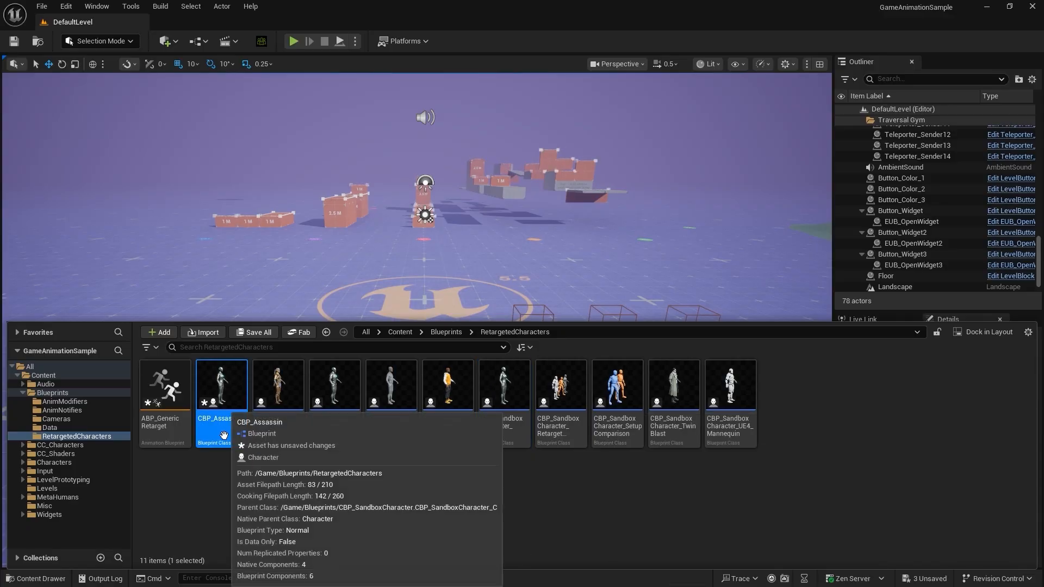
double_click(222, 385)
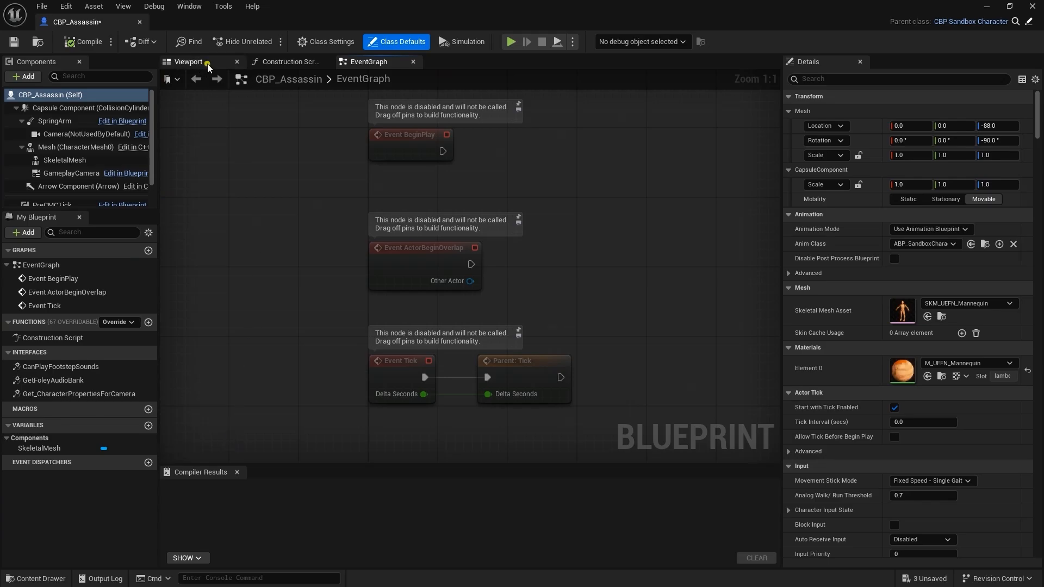
- Set the SkeletalMesh component's Skeletal Mesh Asset to Assassin in the Viewport
click(188, 62)
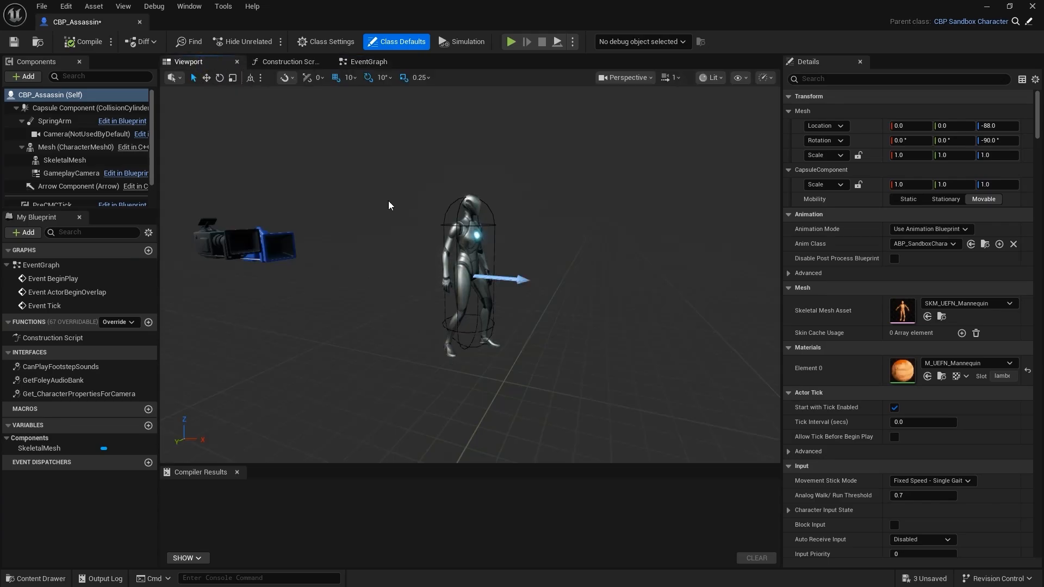
mouse_move(300, 315)
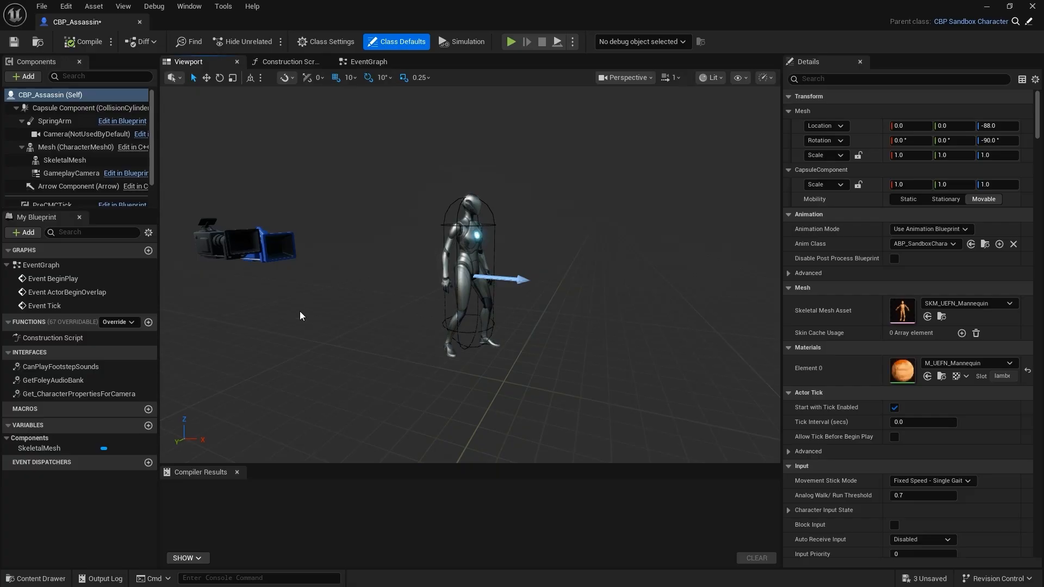
click(64, 160)
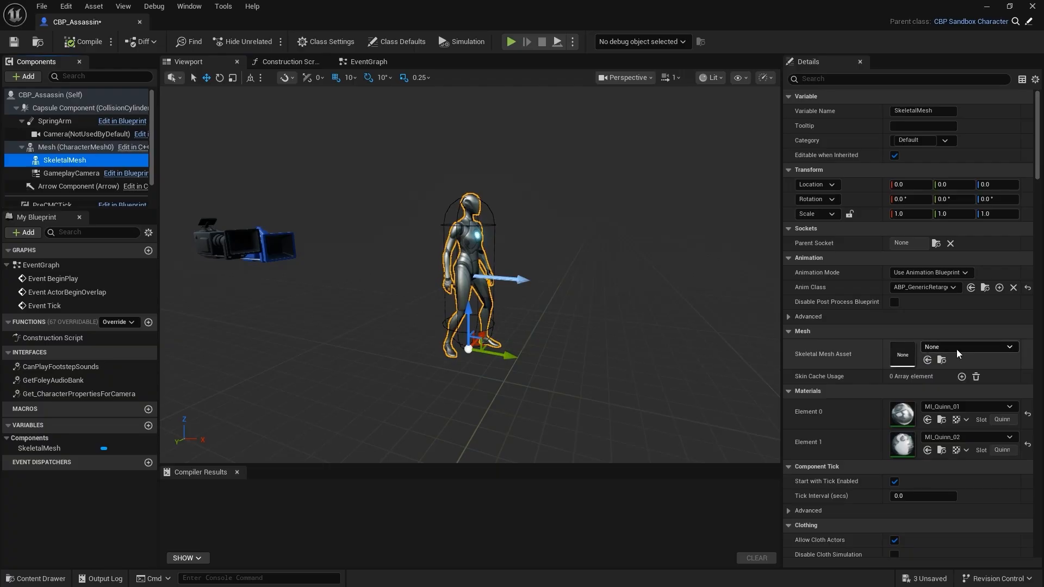
click(968, 347)
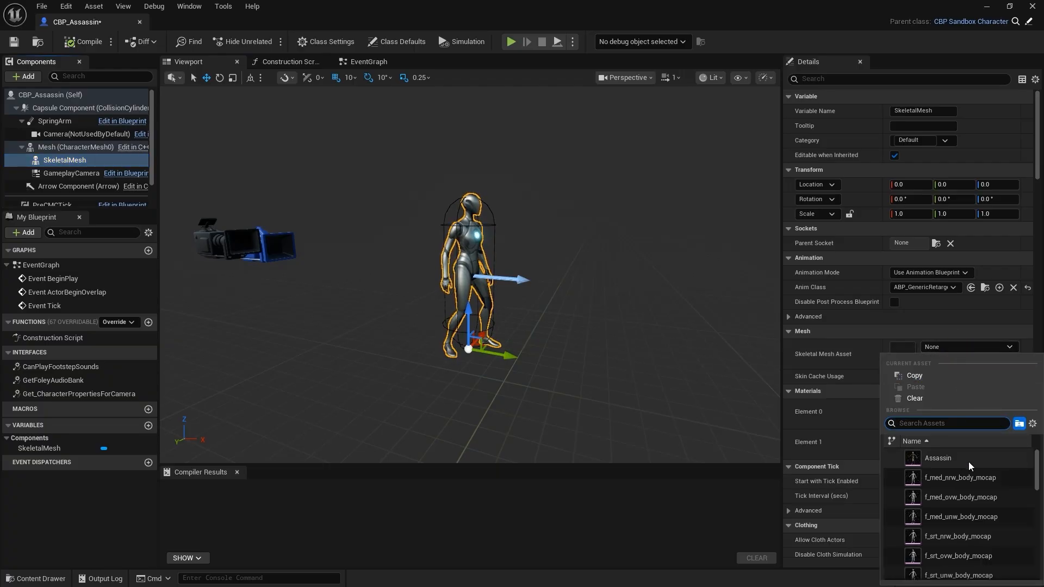
click(938, 458)
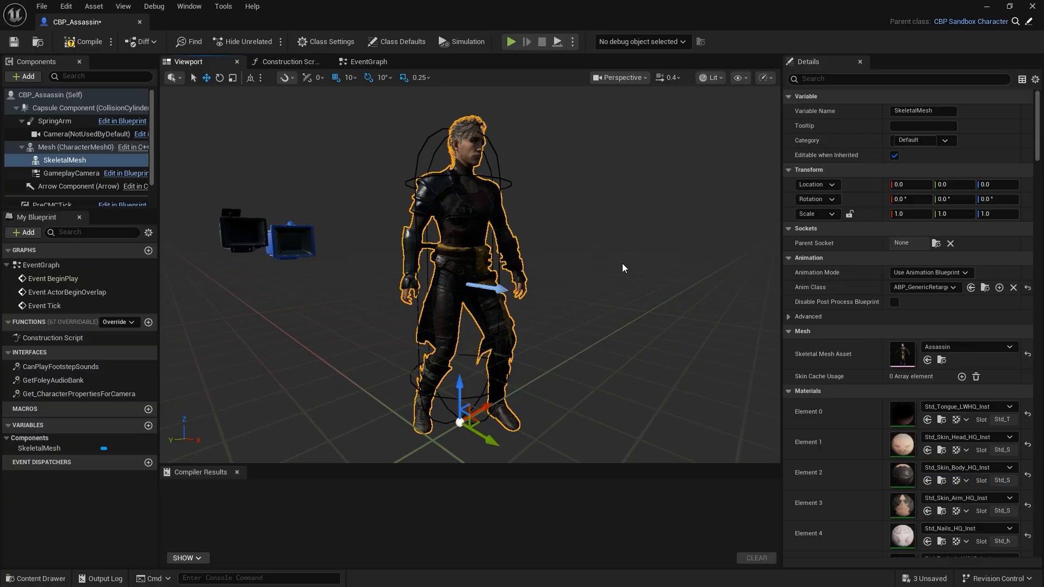
- Search 'tag' and set Component Tags index 0 to RTG_Assassin
click(899, 79)
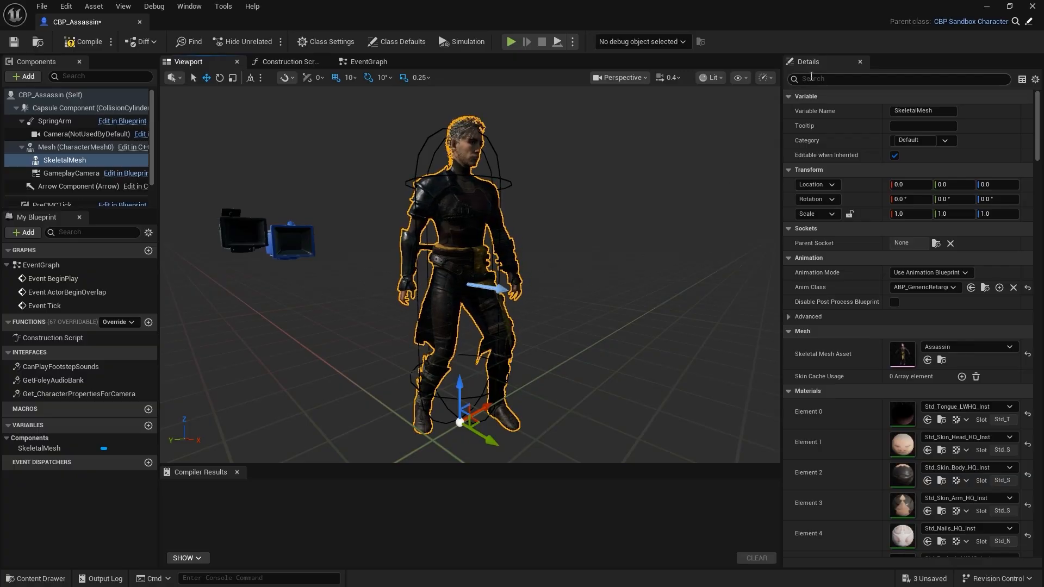
text(t)
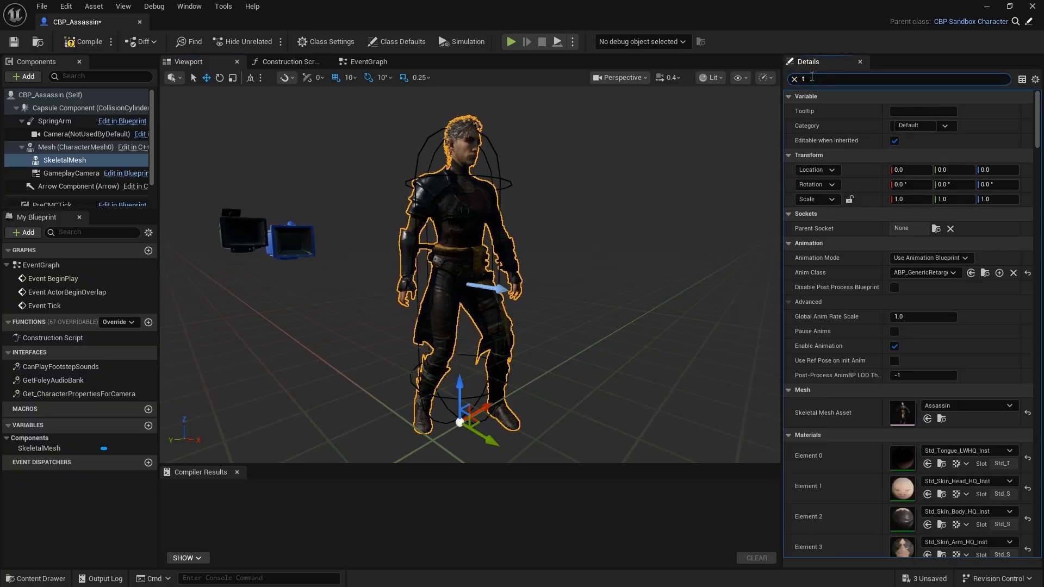
text(ag)
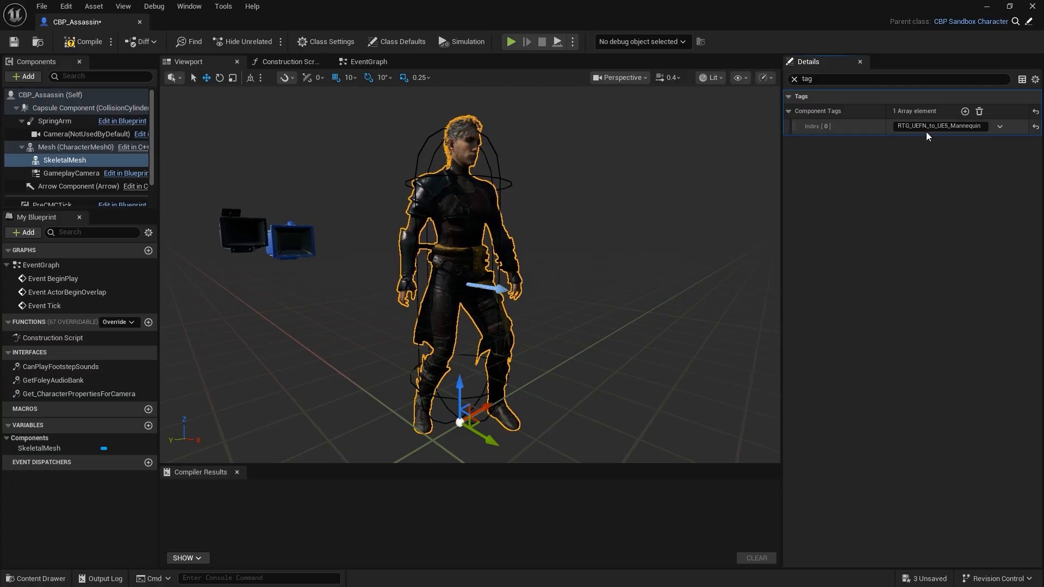
mouse_move(939, 126)
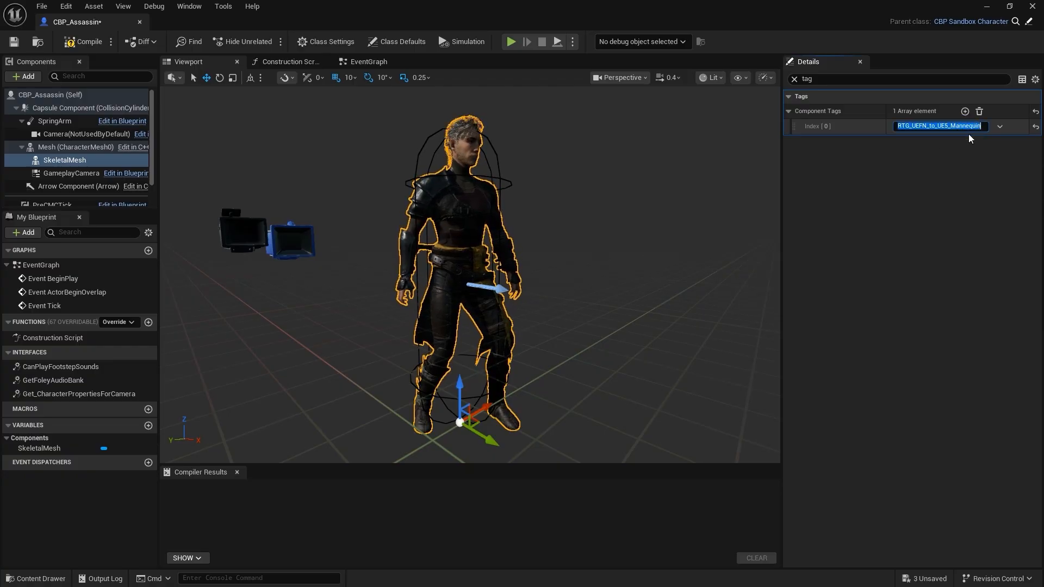
text(RTG_Assassin)
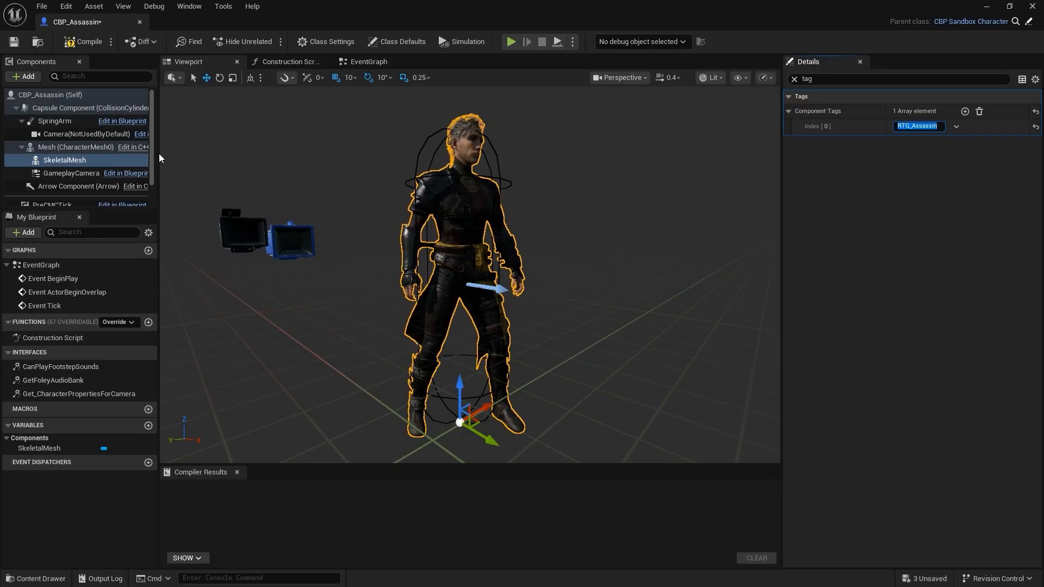
click(83, 42)
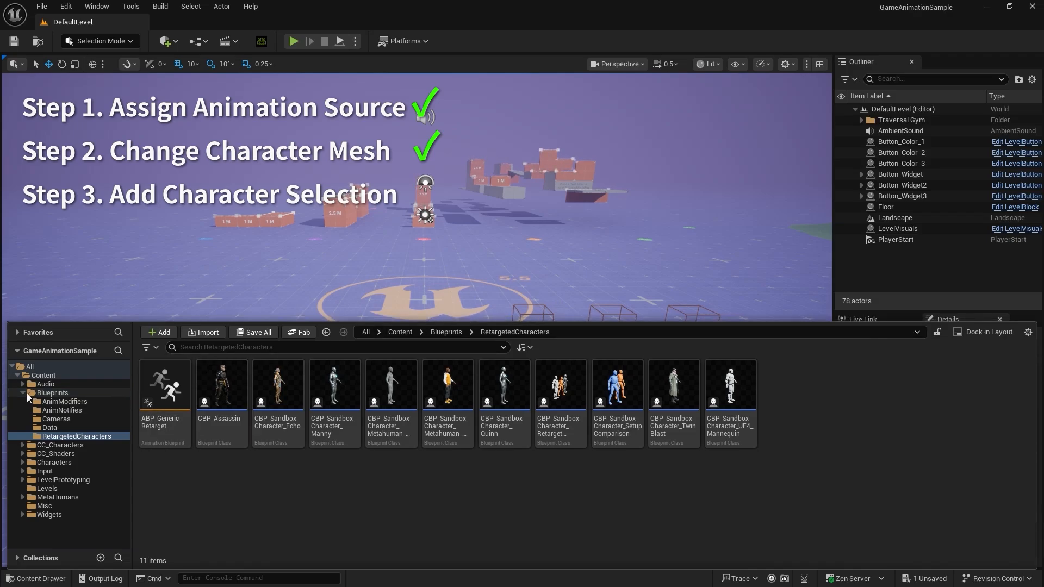
- In GameAnimationWidget, duplicate a character button and set its Object to CBP_Assassin
click(52, 394)
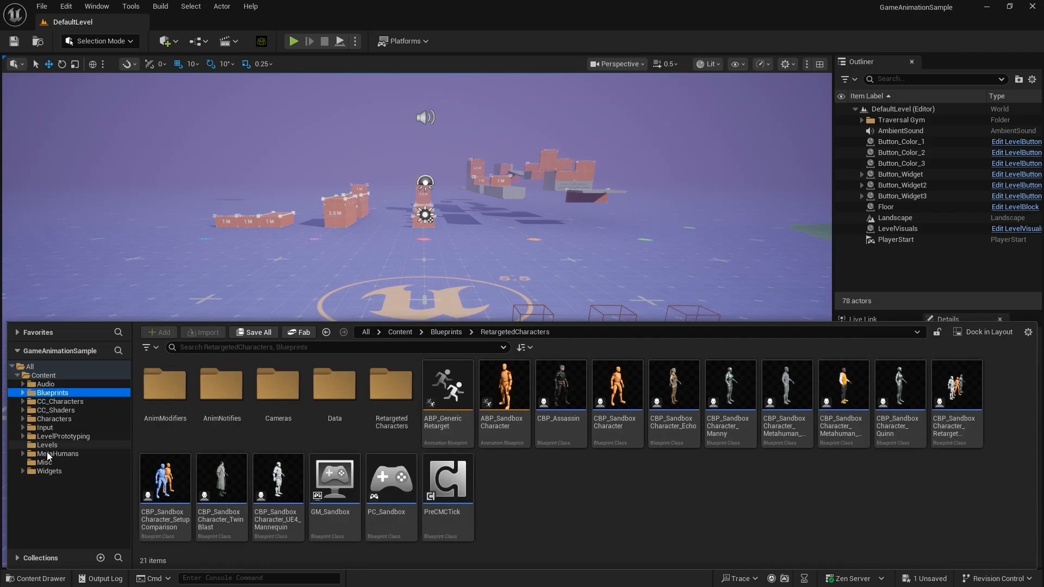
click(48, 471)
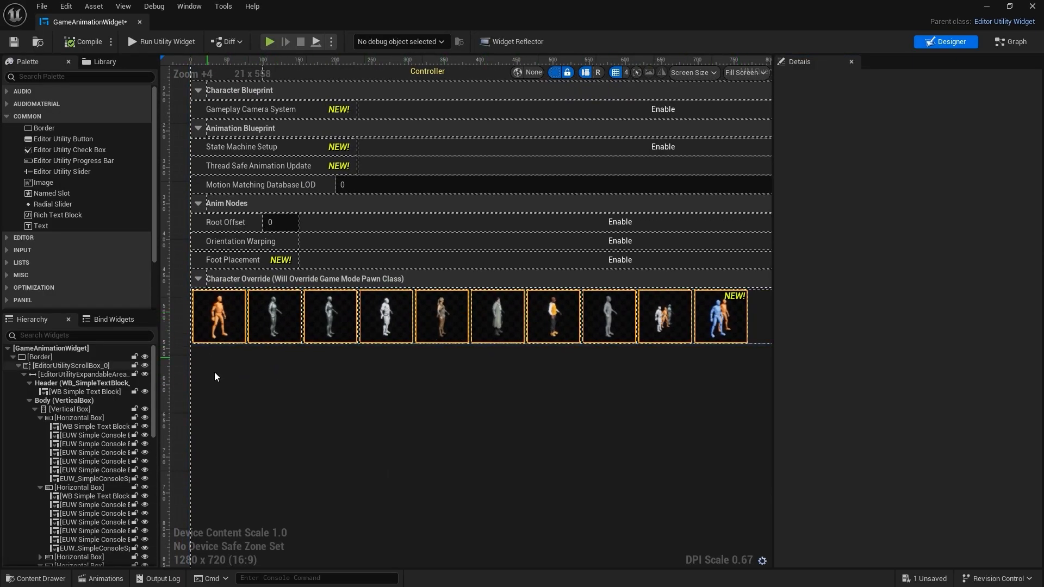
right_click(218, 317)
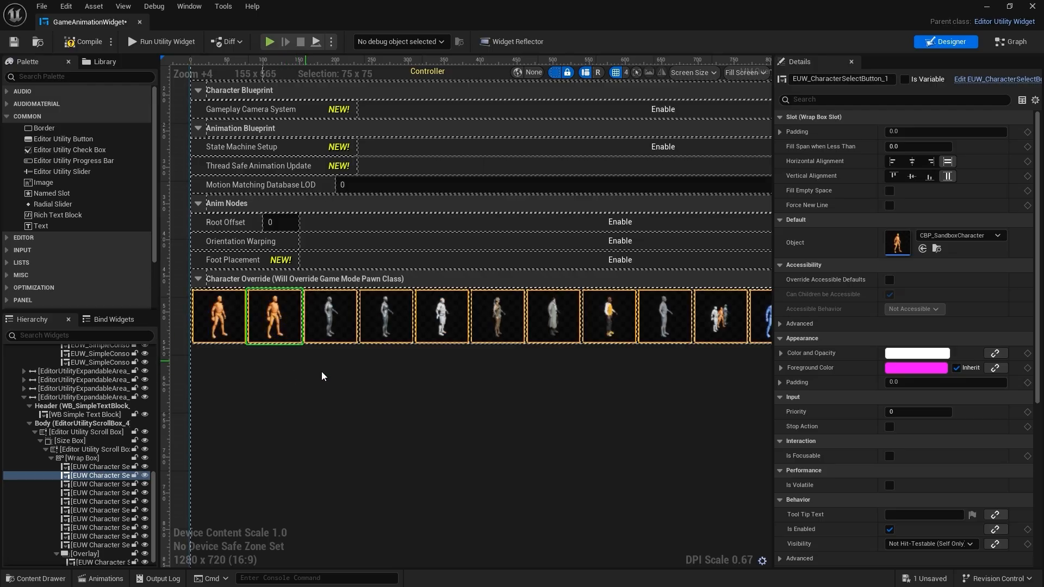
click(997, 235)
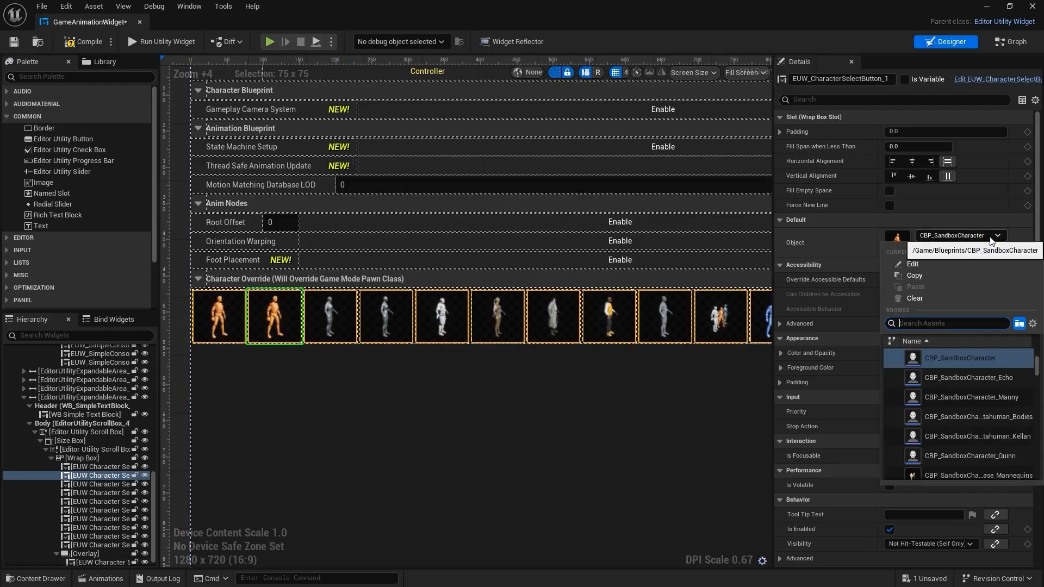
text(CB)
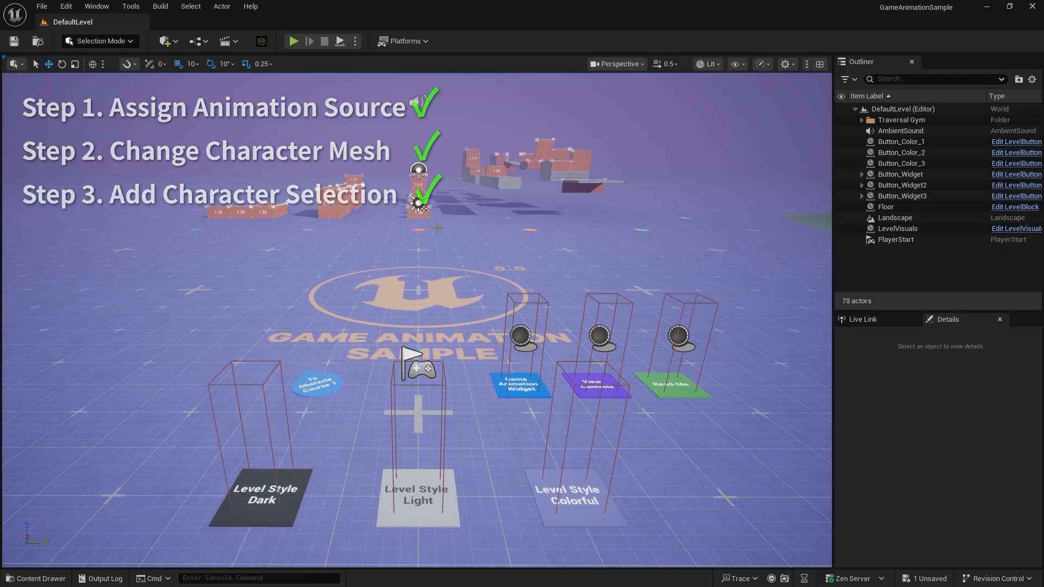
- Play the level, open the widget pad, and select the CBP_Assassin tile
click(293, 41)
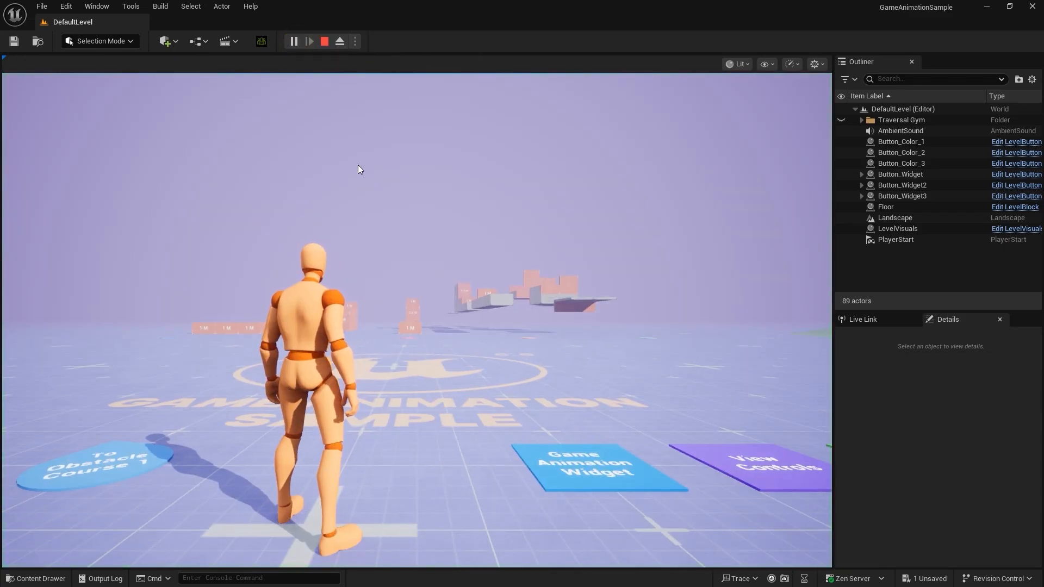
click(293, 42)
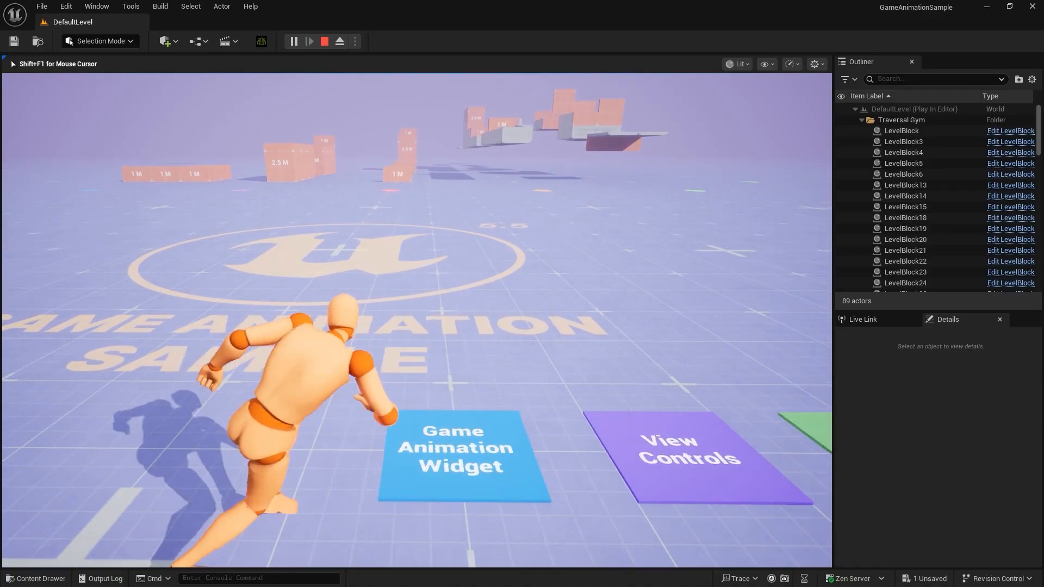
click(463, 456)
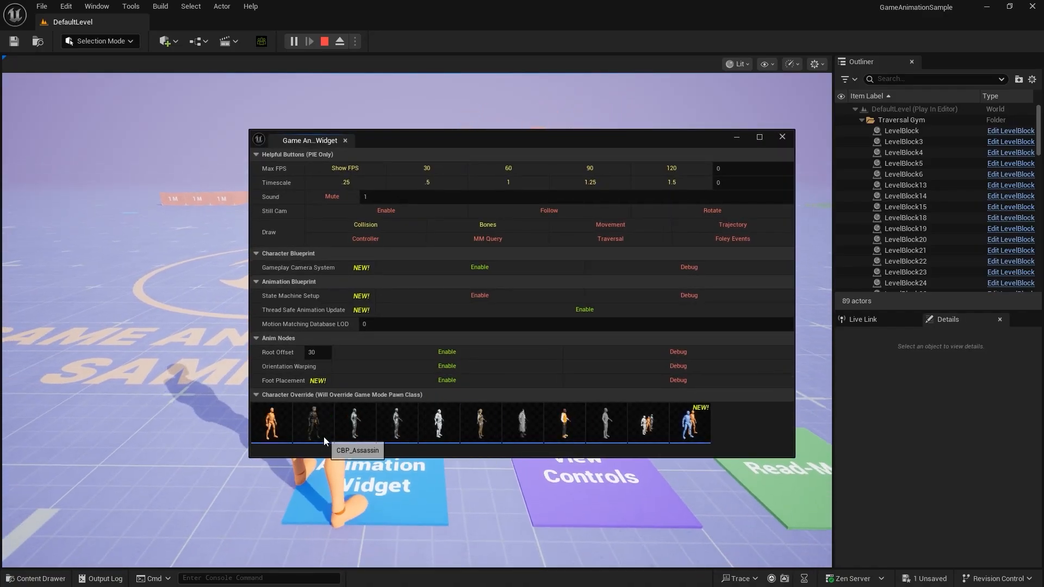
click(313, 423)
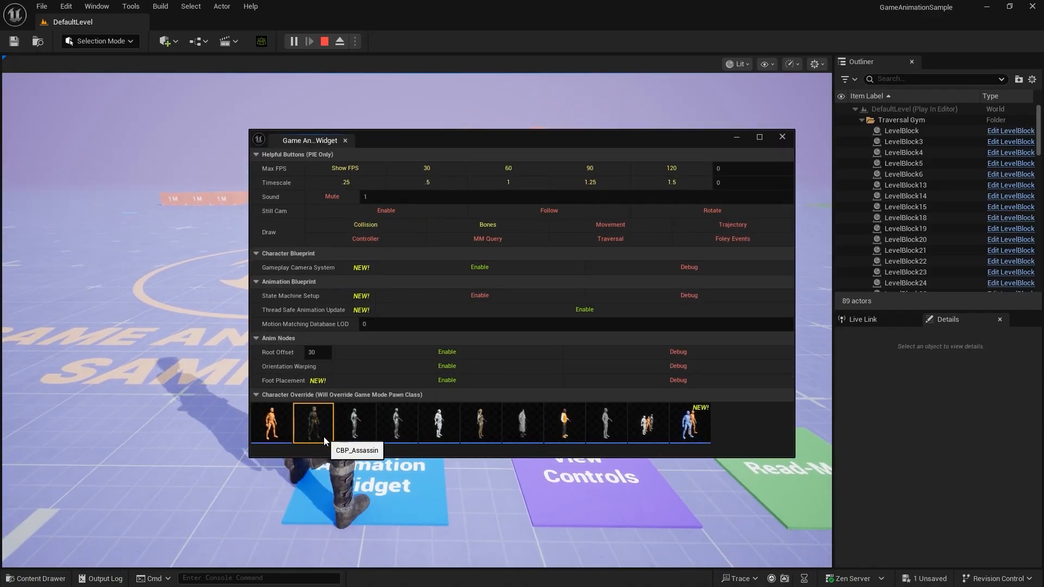
click(313, 423)
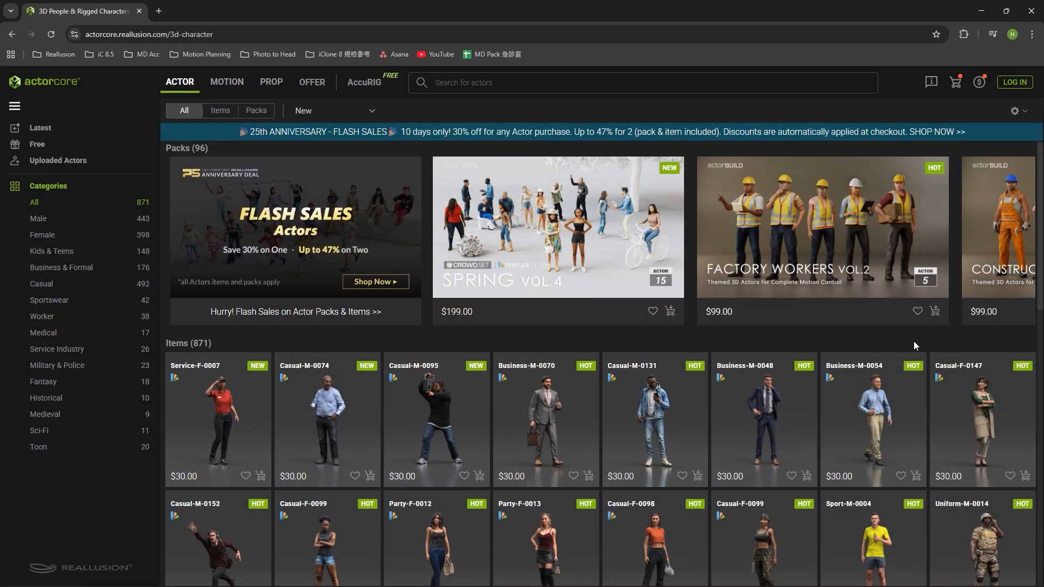
- Scroll down ActorCore's 3D character catalog to browse more actors
scroll(down, 3)
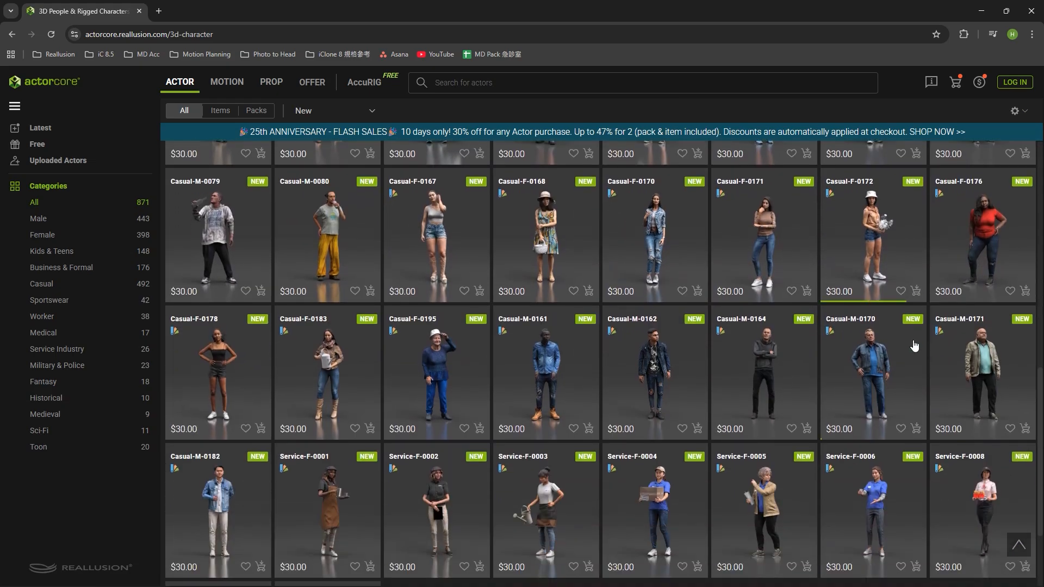